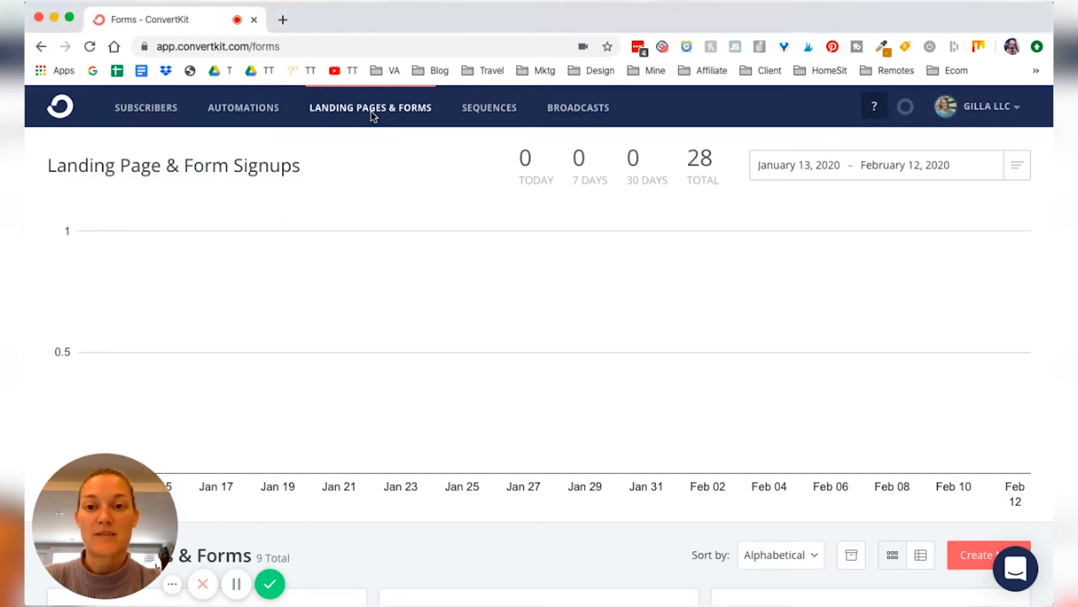
mouse_move(375, 110)
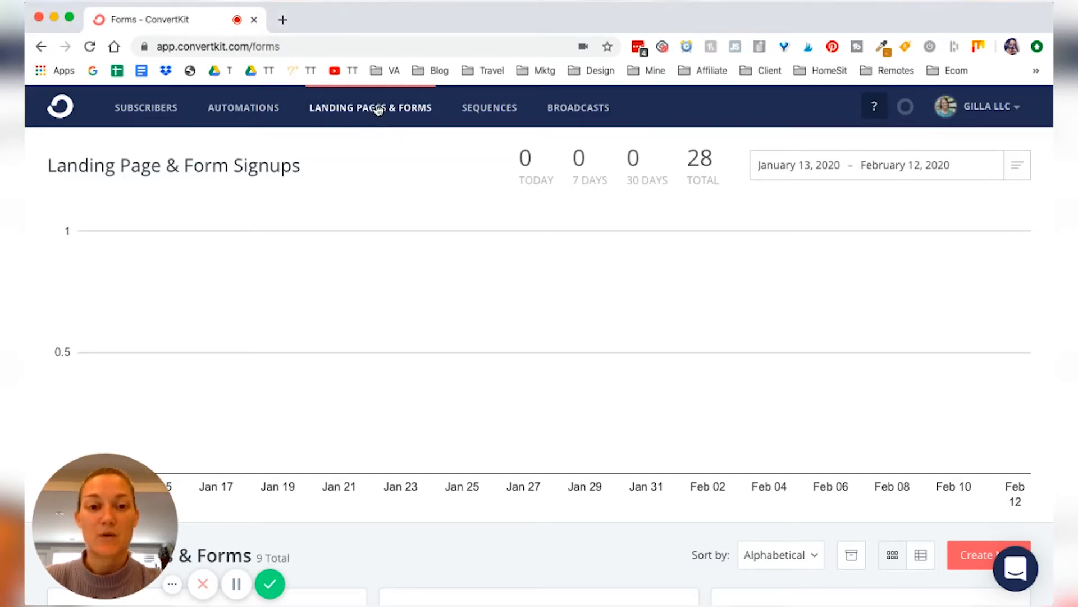
Choose Create New to reach the form-or-landing-page choice screen
scroll(down, 3)
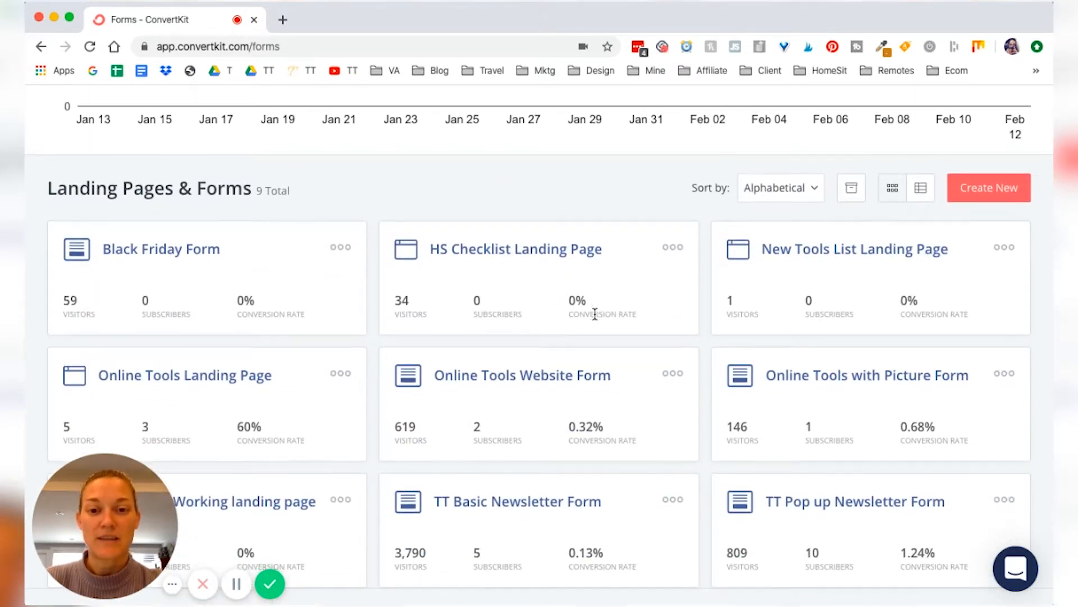
scroll(down, 3)
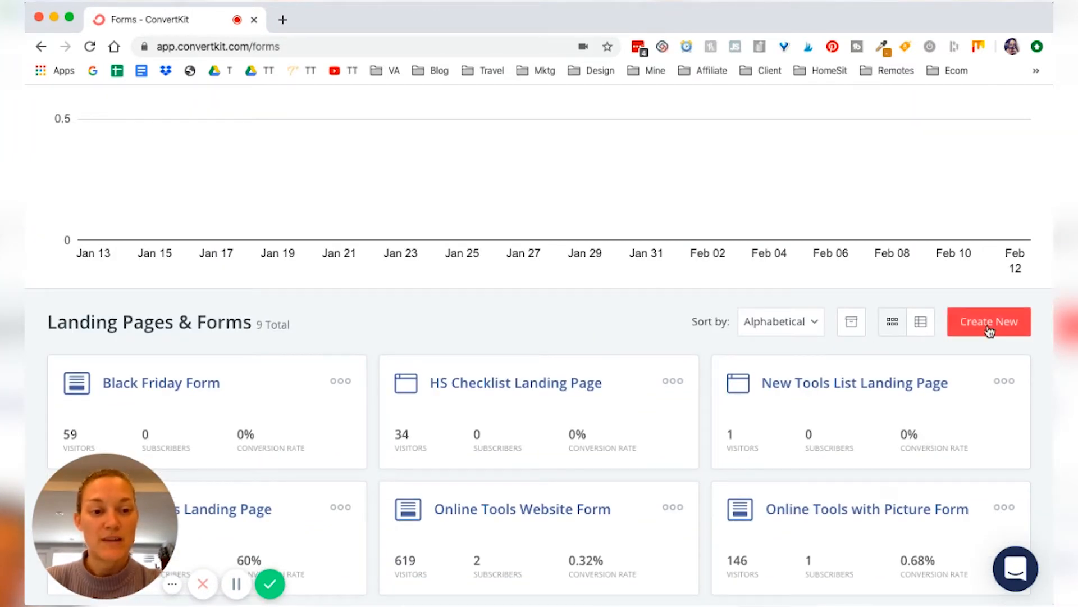
click(989, 322)
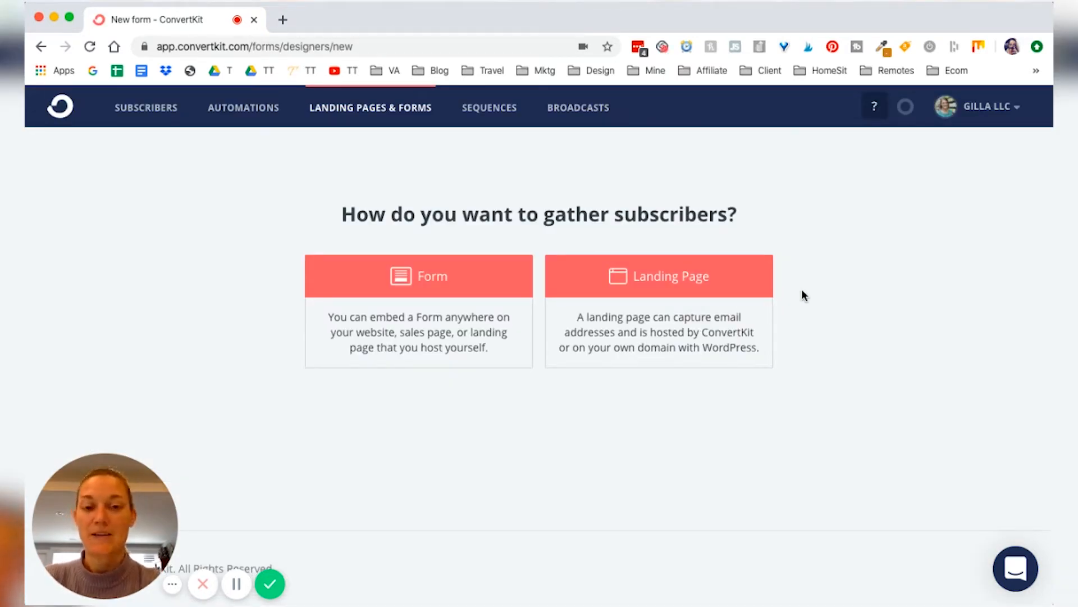
mouse_move(431, 278)
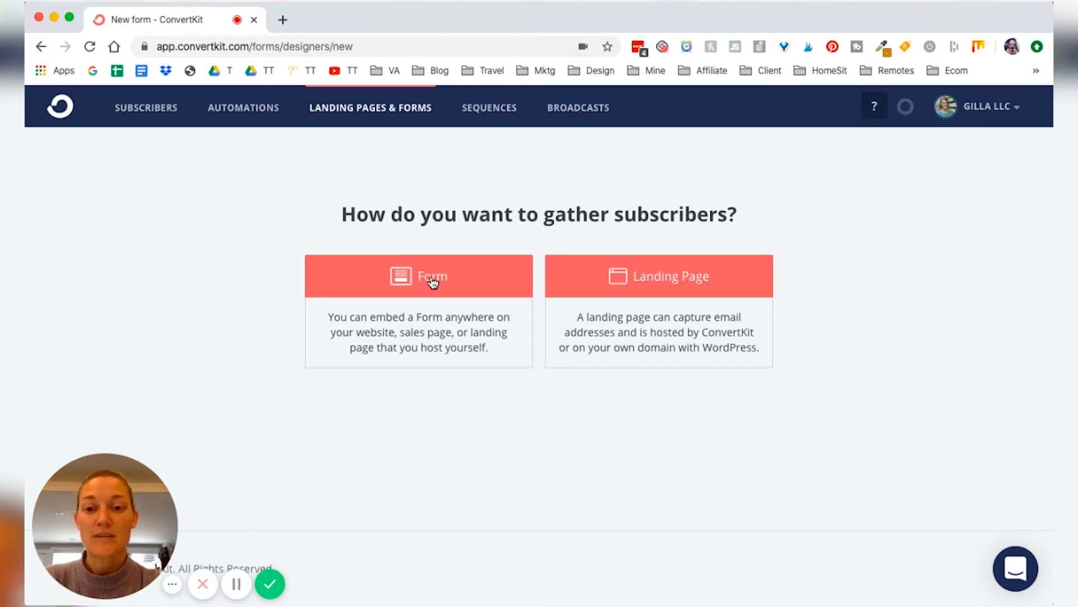
mouse_move(476, 286)
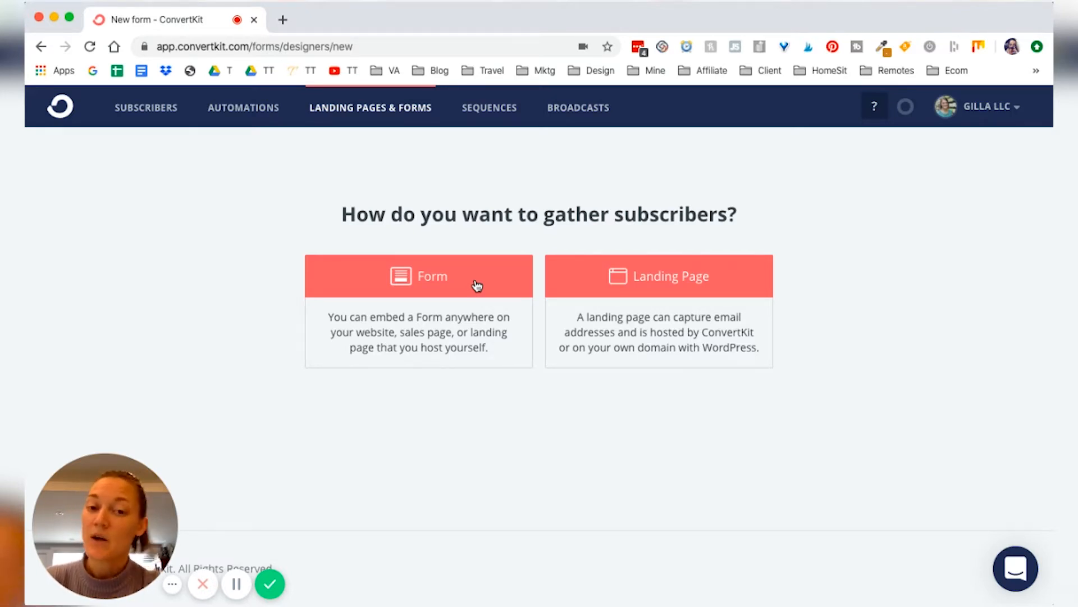
mouse_move(655, 281)
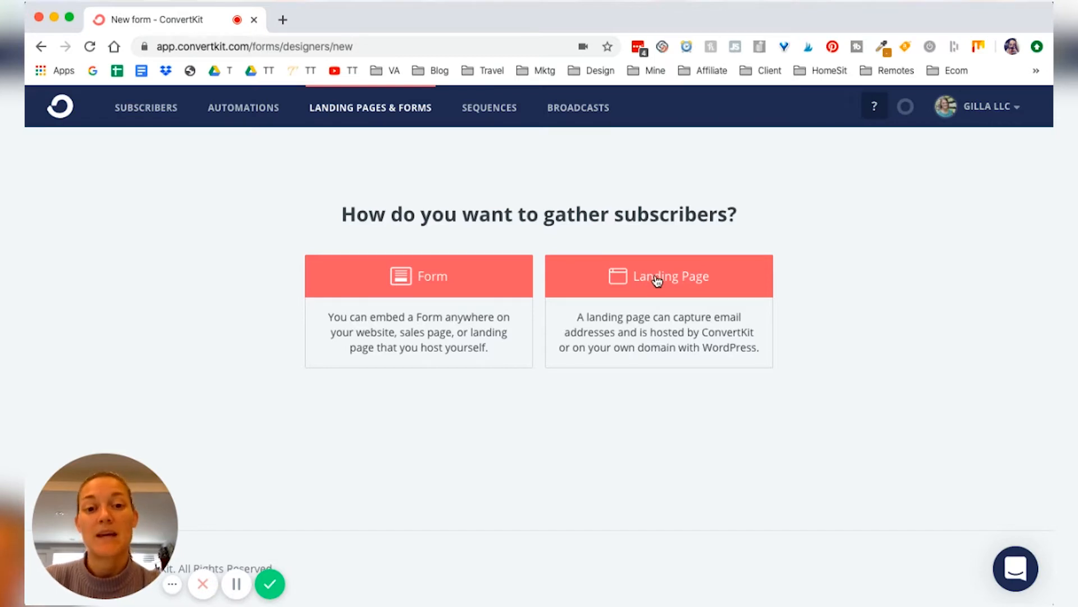
Pick the Landing Page option and browse the full template gallery
click(658, 277)
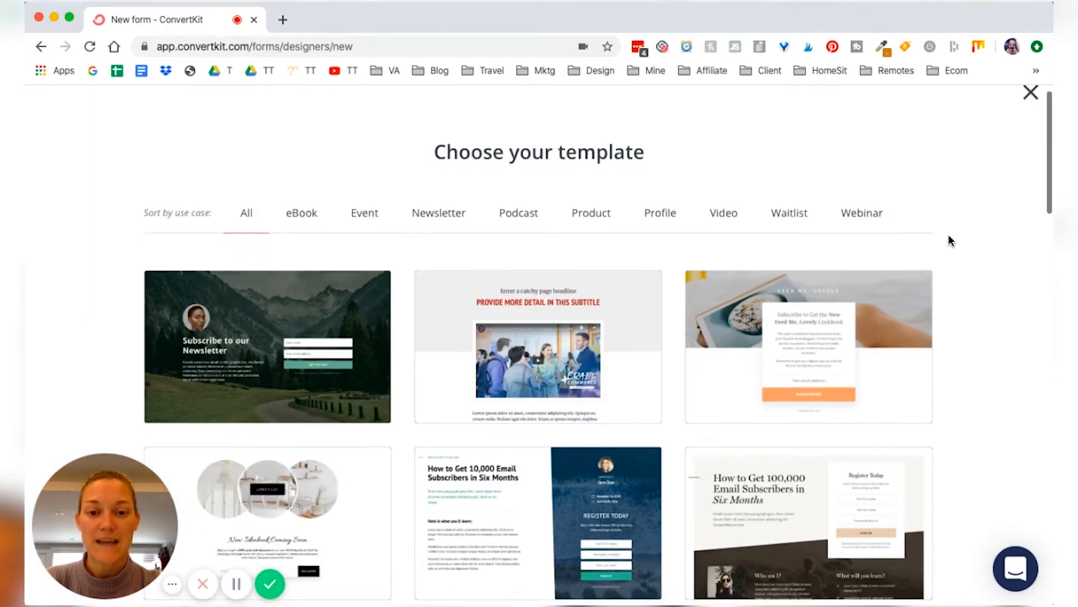
scroll(down, 3)
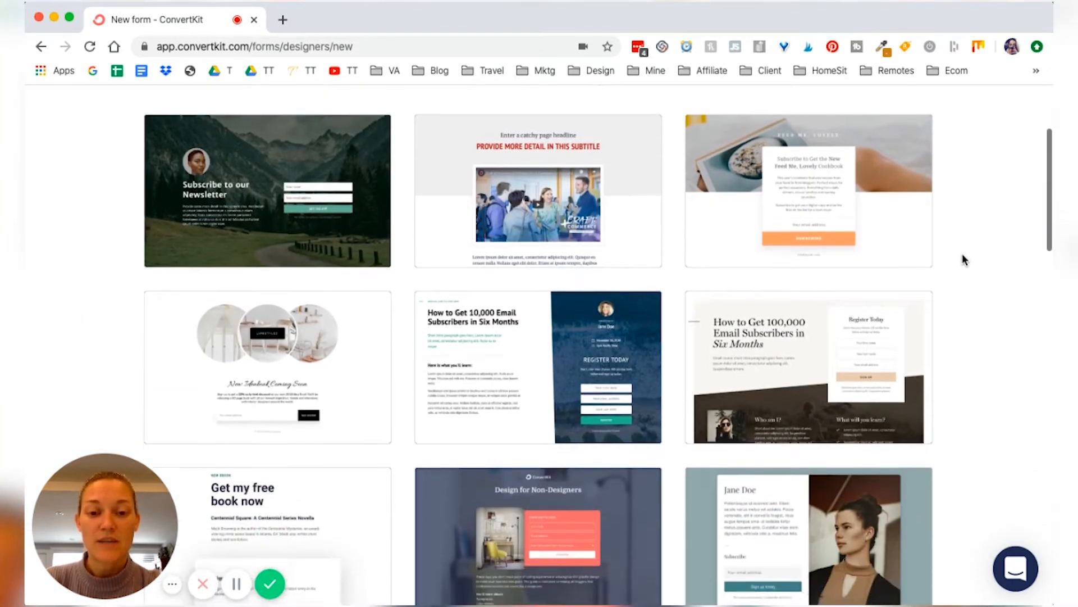
scroll(down, 3)
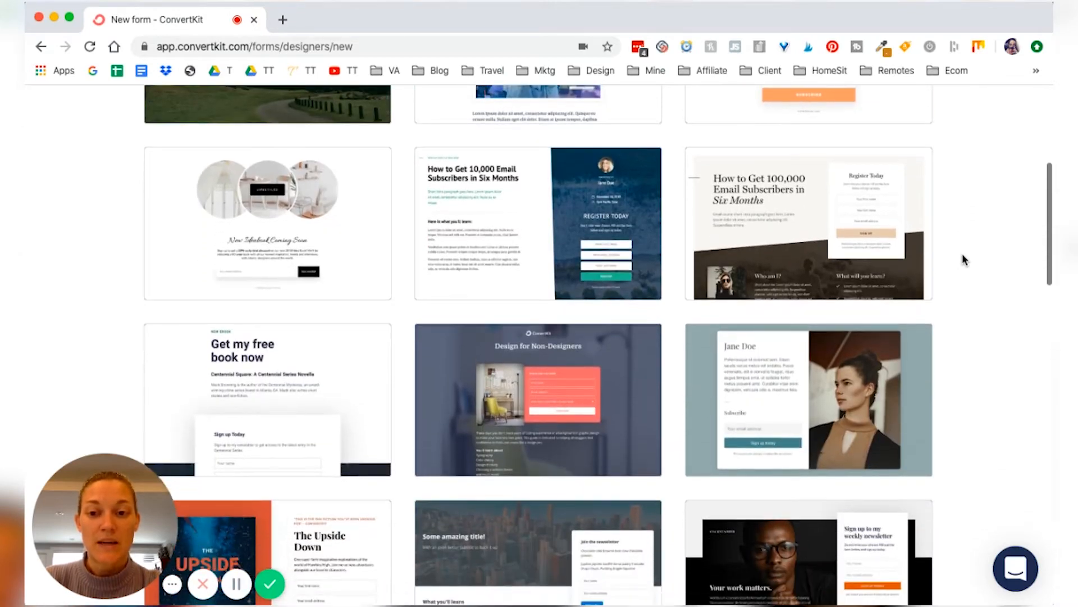
scroll(down, 3)
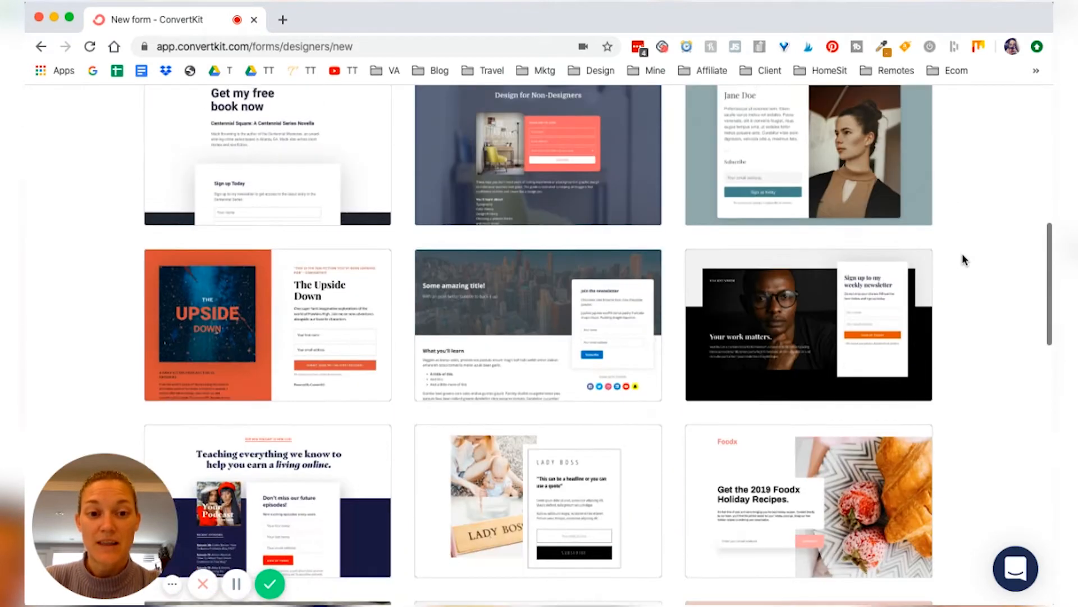
scroll(down, 3)
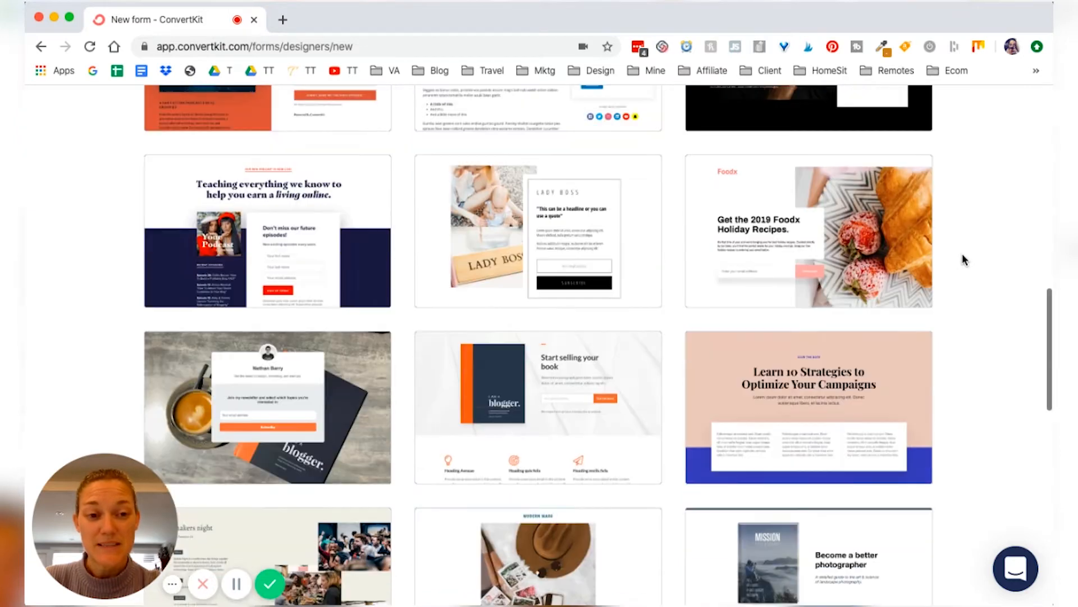
scroll(down, 3)
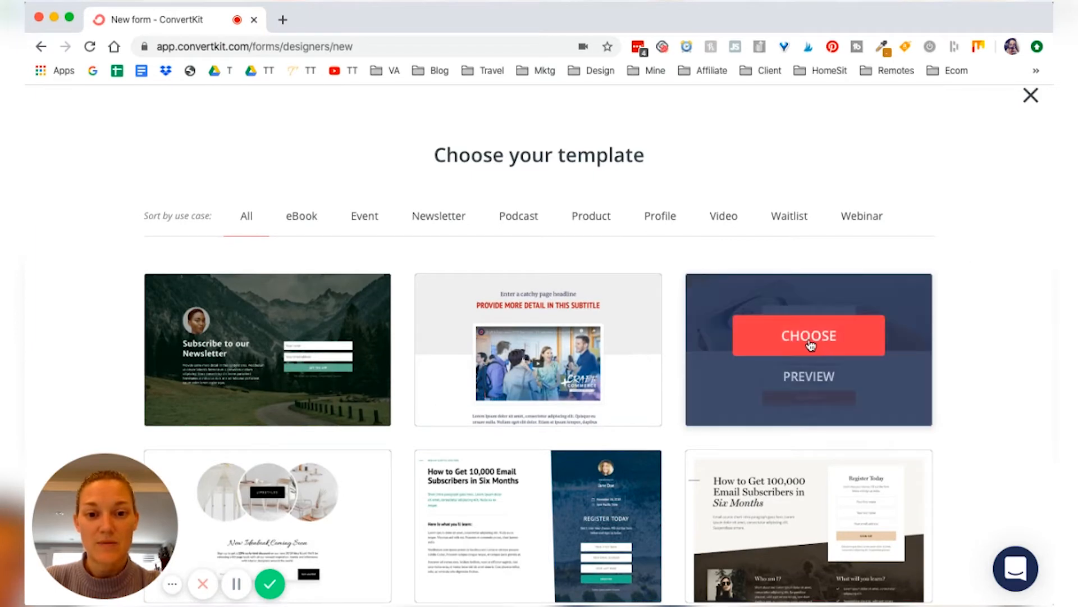
Select the Archer template so it loads in the landing page editor
click(808, 336)
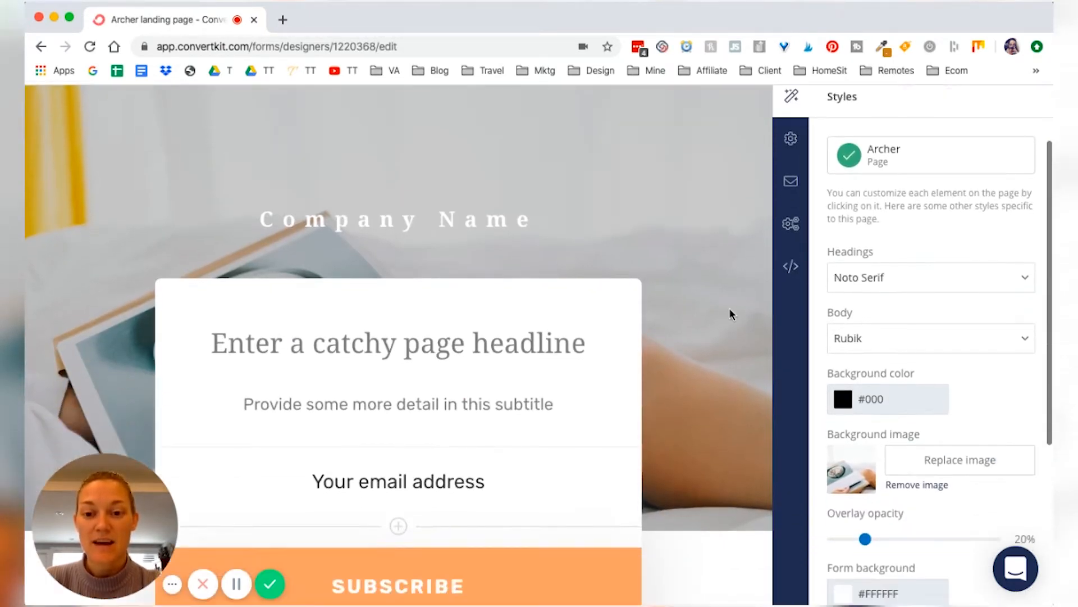
click(397, 480)
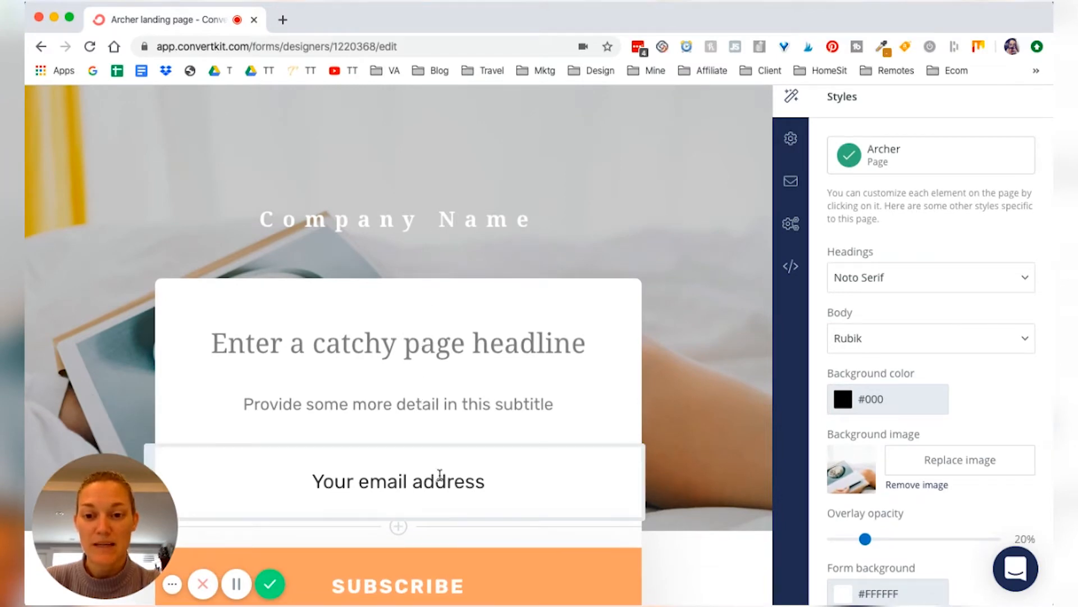
scroll(down, 3)
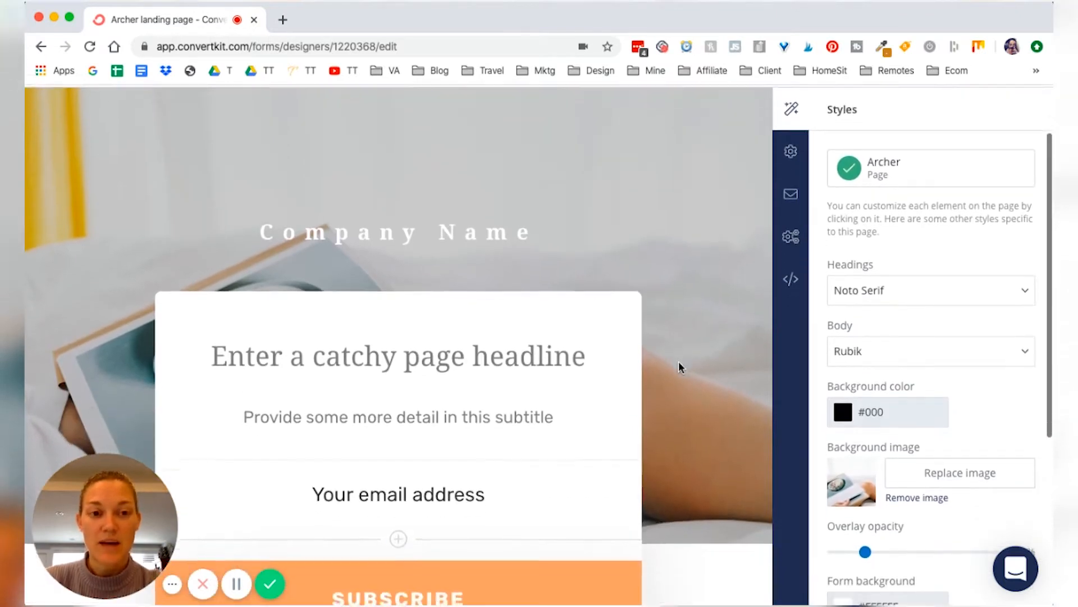
scroll(down, 3)
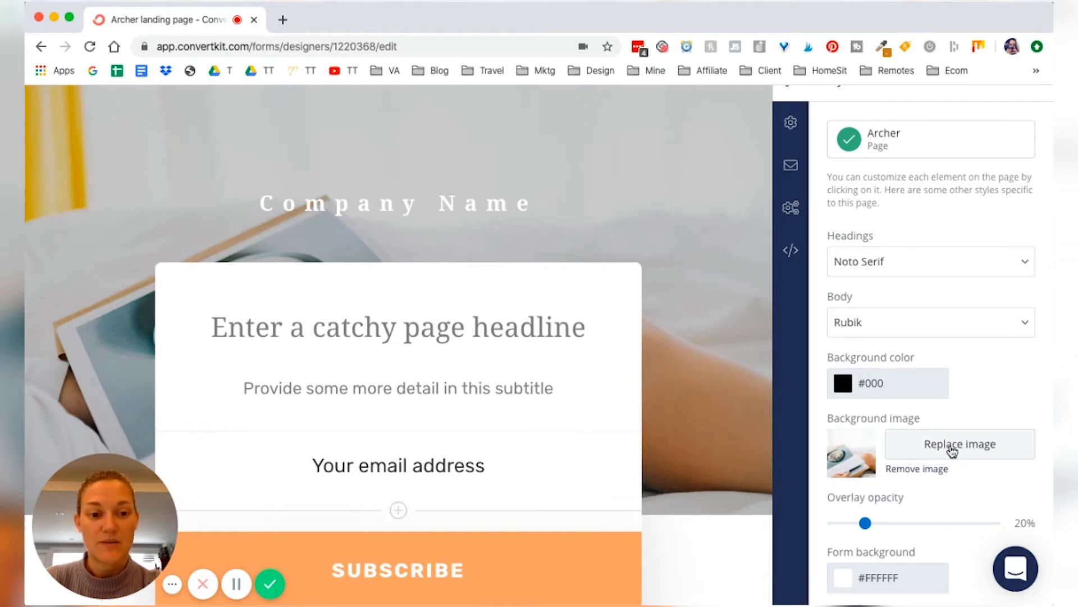
Replace the background image with the woman-with-suitcase-and-laptop photo from Recent uploads
click(959, 444)
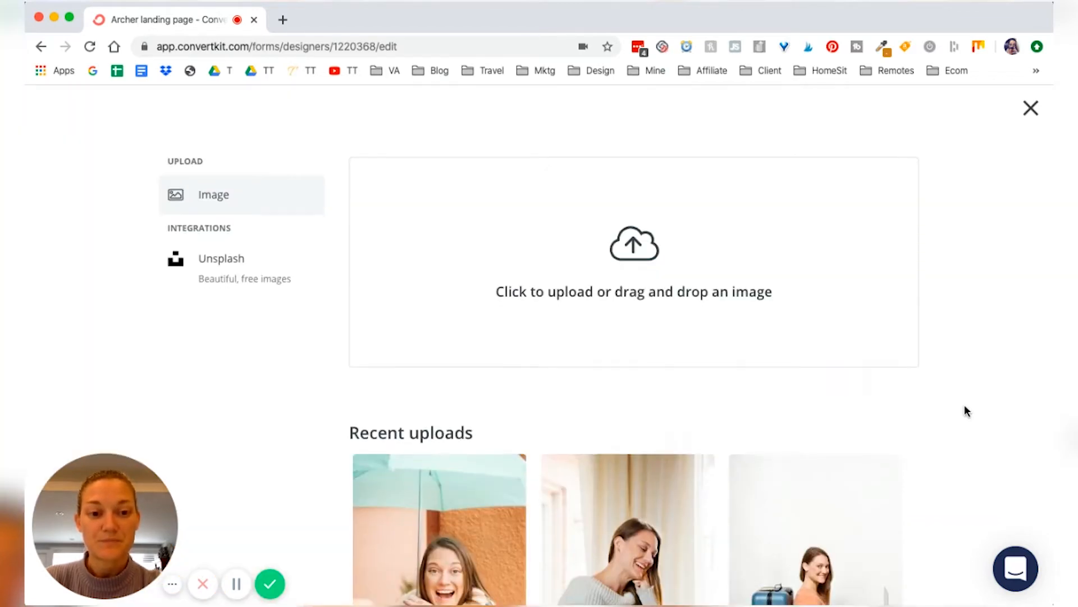
scroll(down, 3)
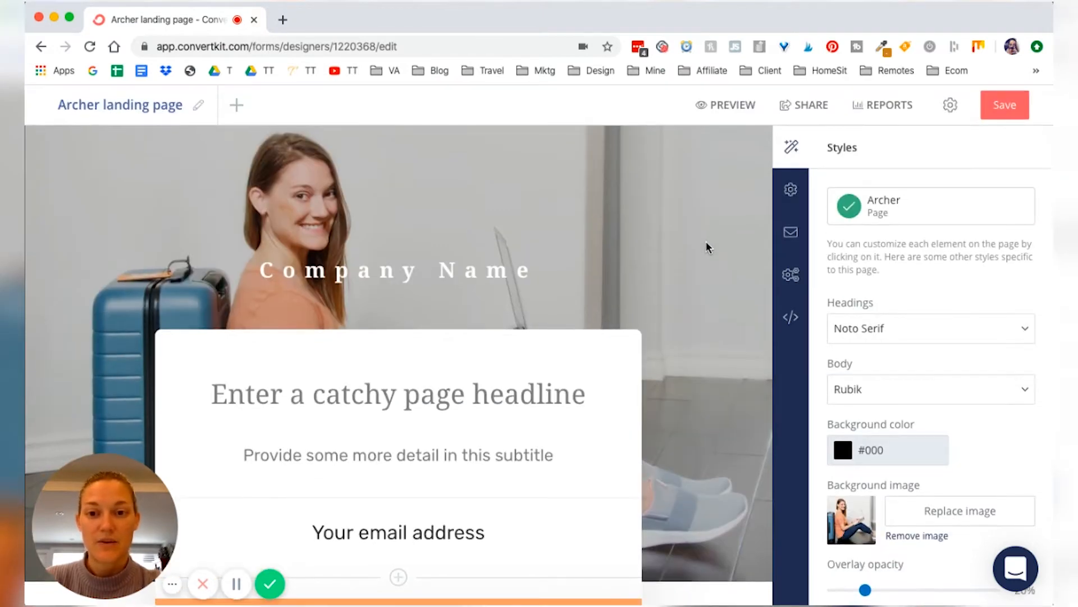
Clear the Company Name preheader so it shows the Heading 1 placeholder
click(396, 270)
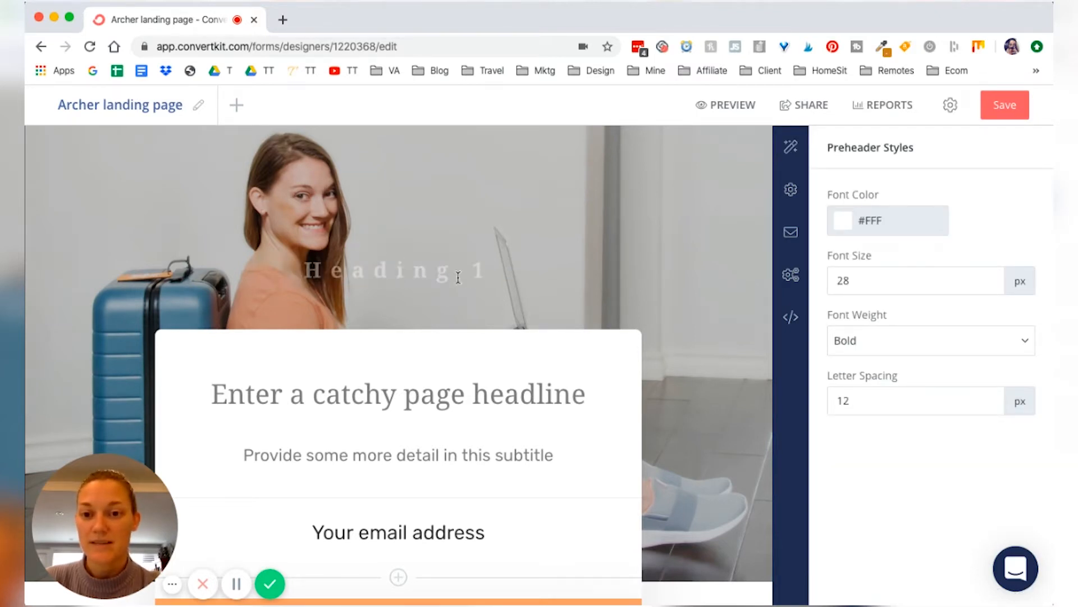
scroll(down, 3)
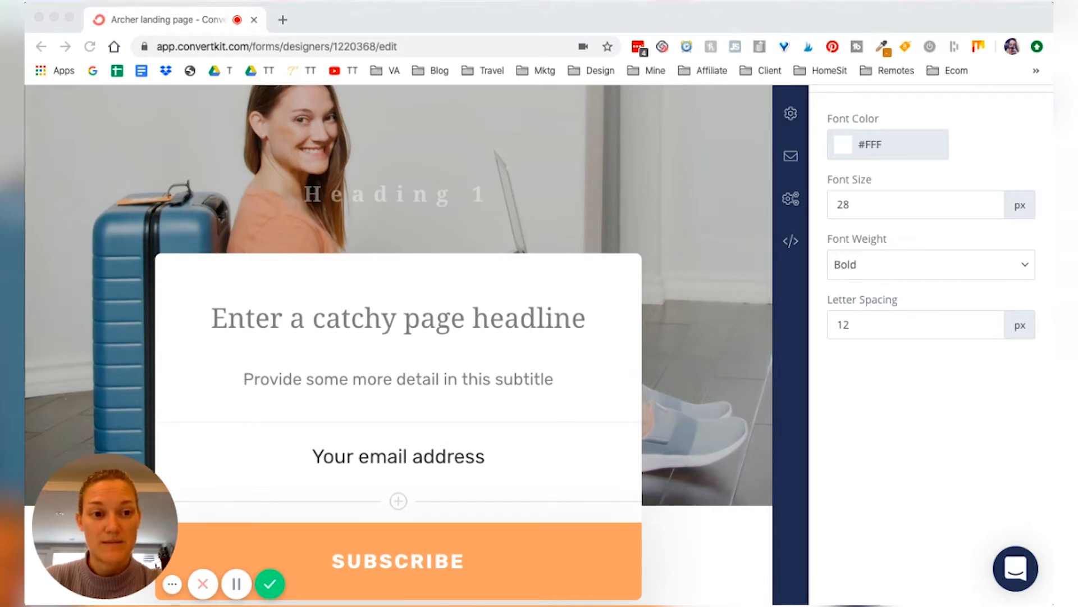
Set the headline to 'My secret method to working productively anywhere!' and the button to 'YES, SEND ME THE GUIDE!'
triple_click(398, 317)
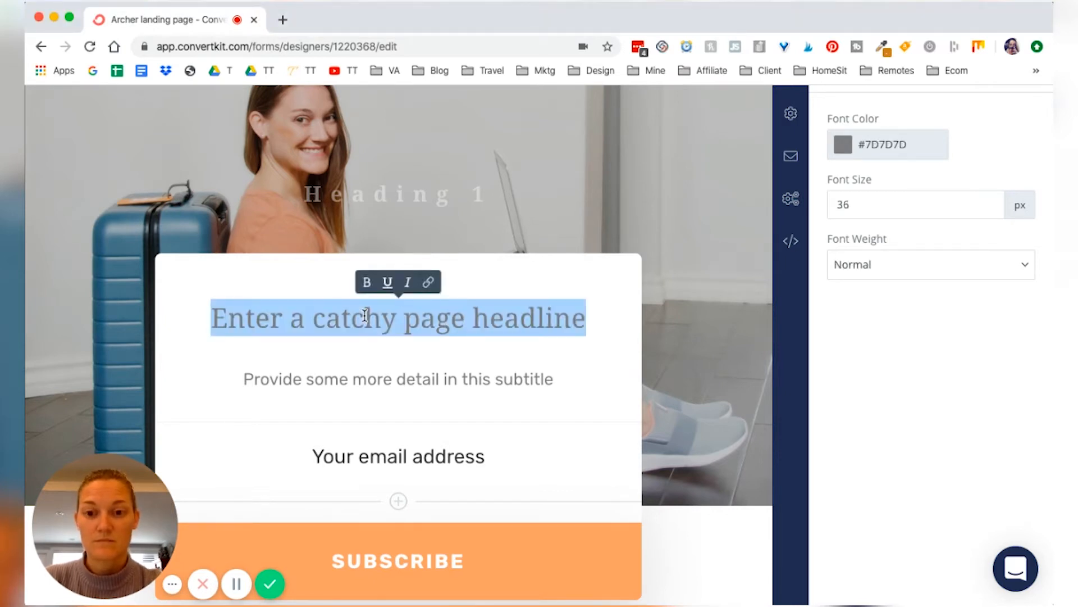
text(My secret method to working productively anywhere!)
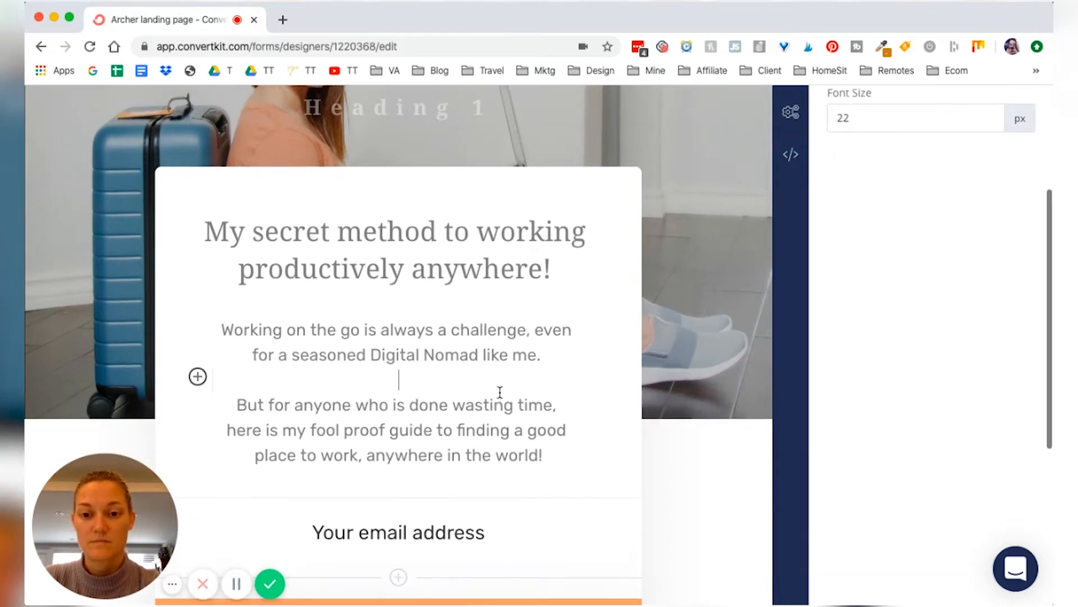
scroll(down, 3)
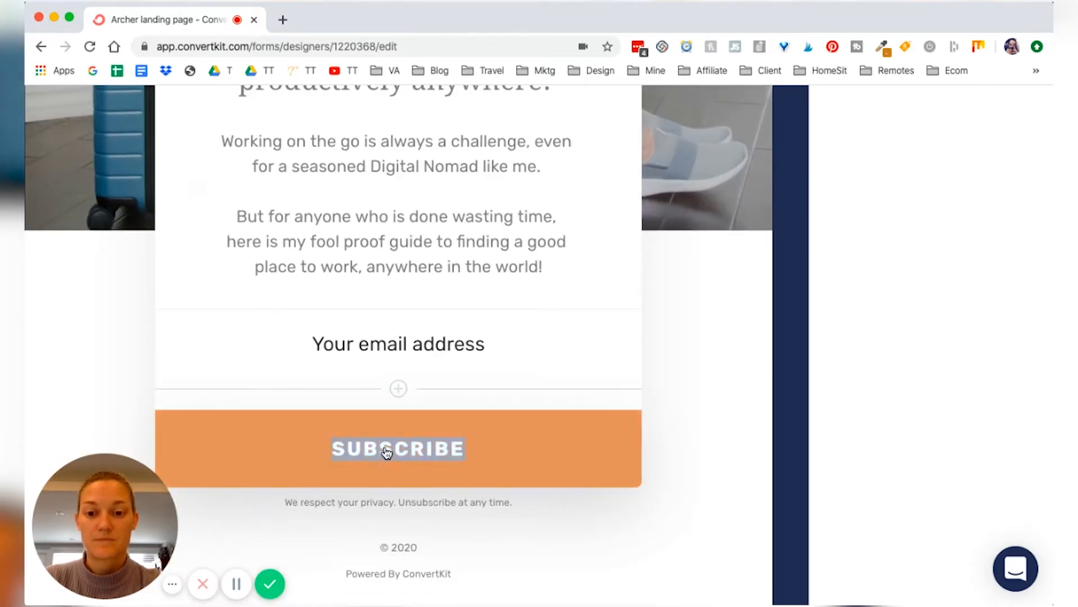
text(YES, SEND ME THE GUIDE!)
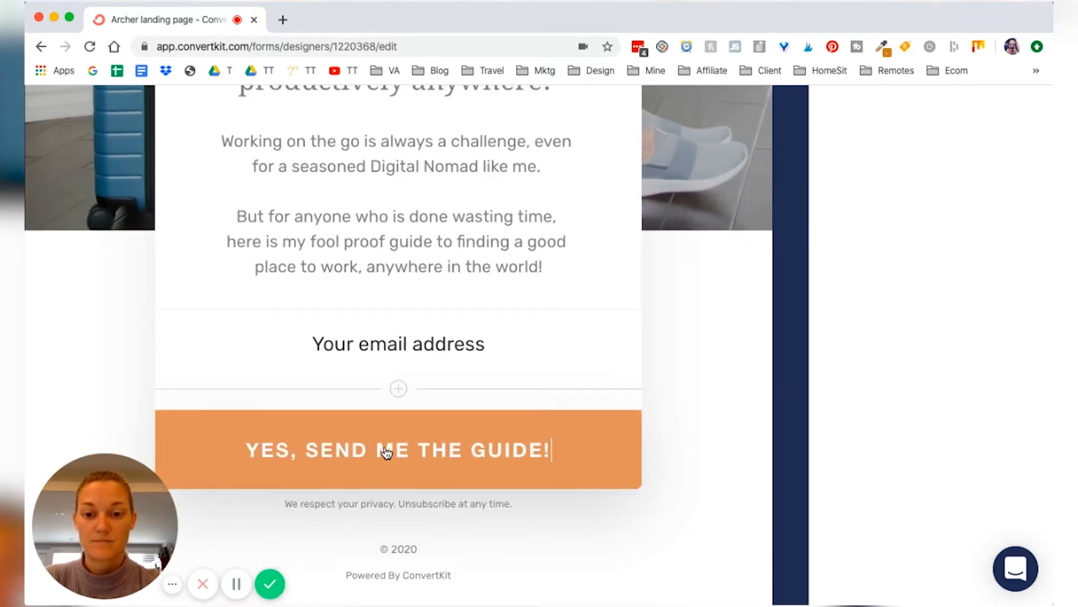
click(398, 344)
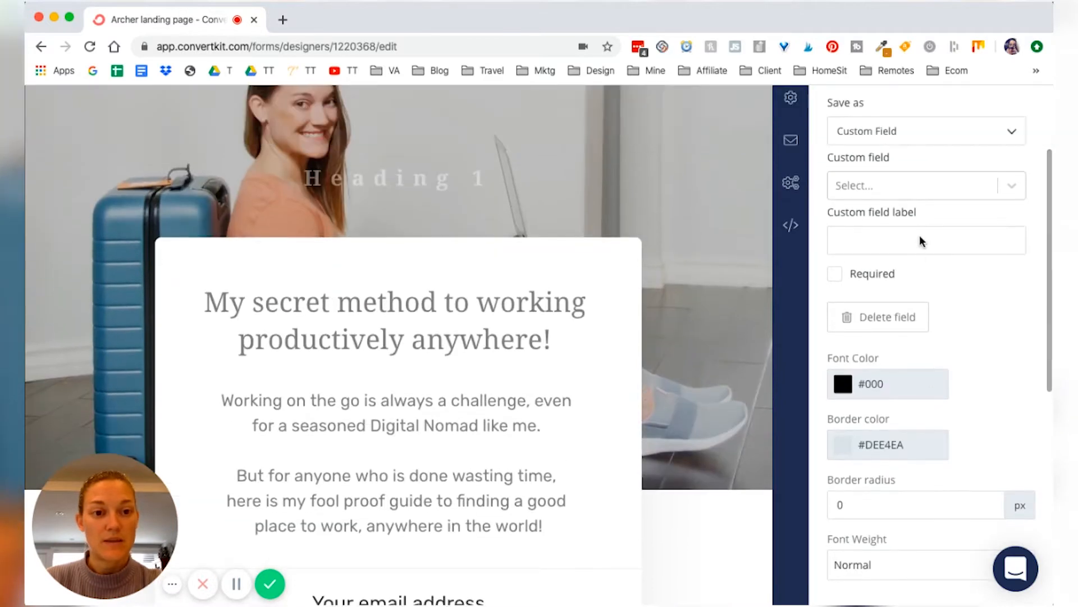
Save the form field as the First Name custom field and make it required
click(924, 185)
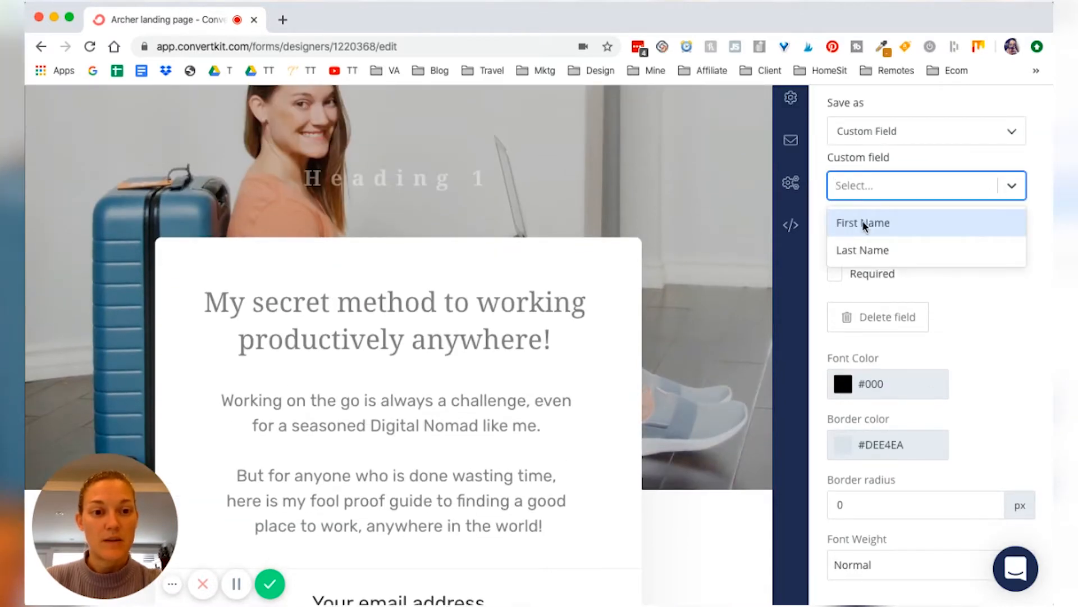
click(863, 222)
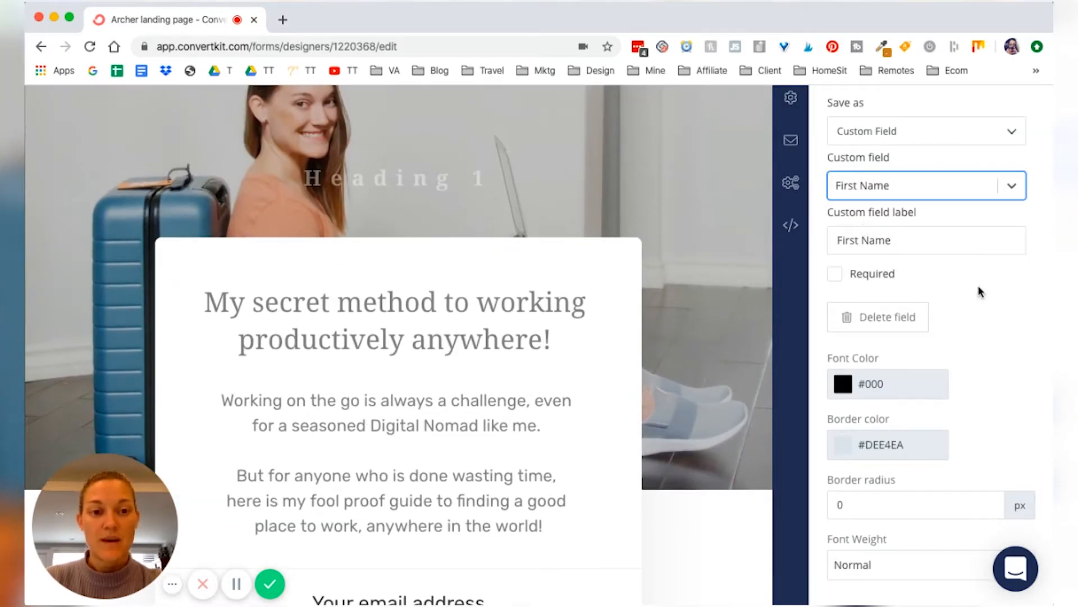
click(834, 273)
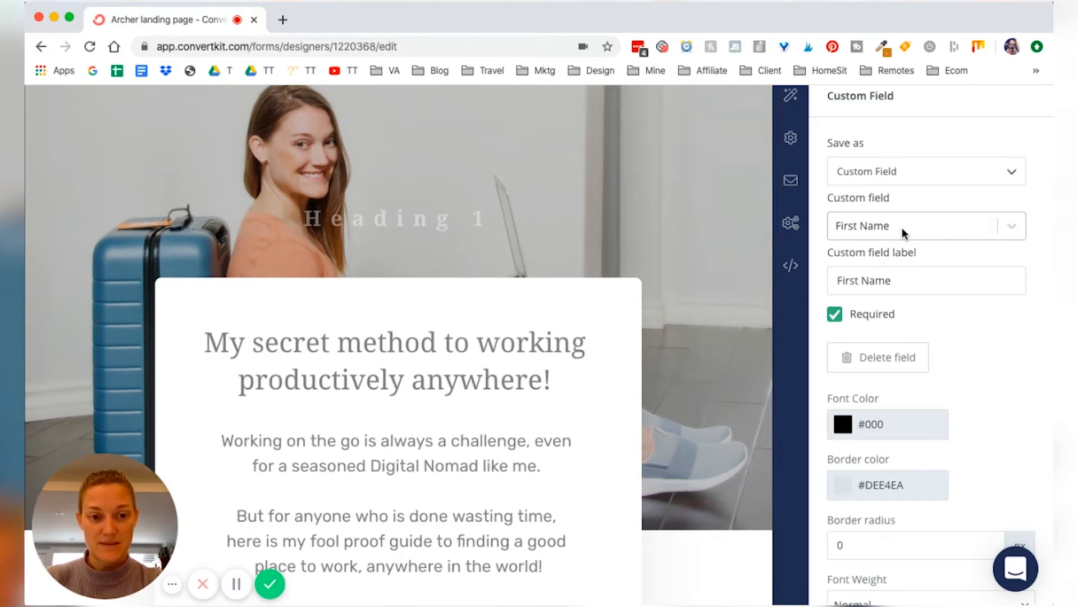
mouse_move(953, 342)
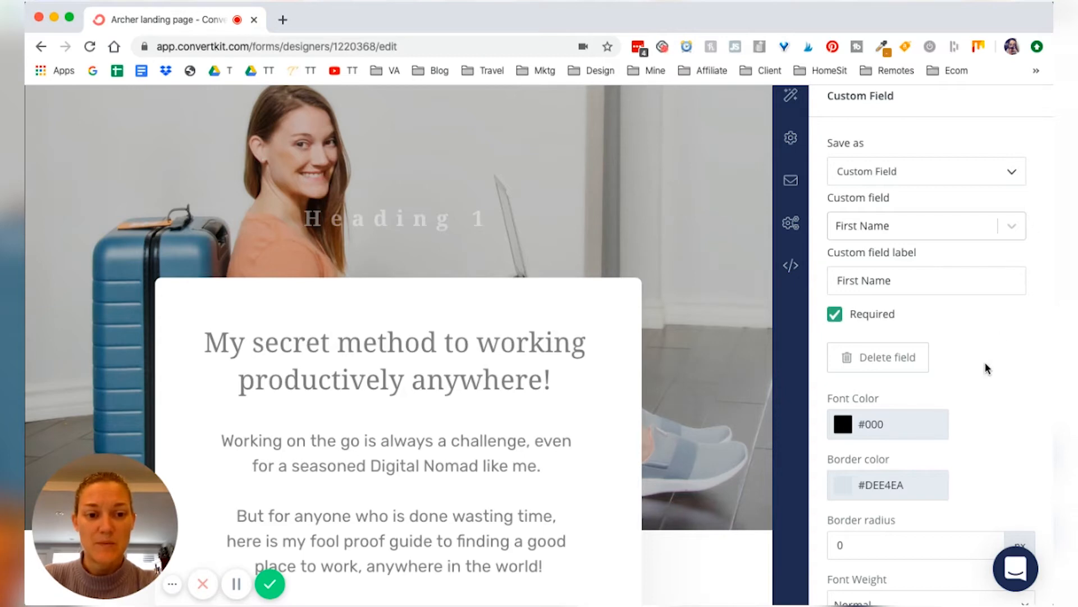
scroll(down, 3)
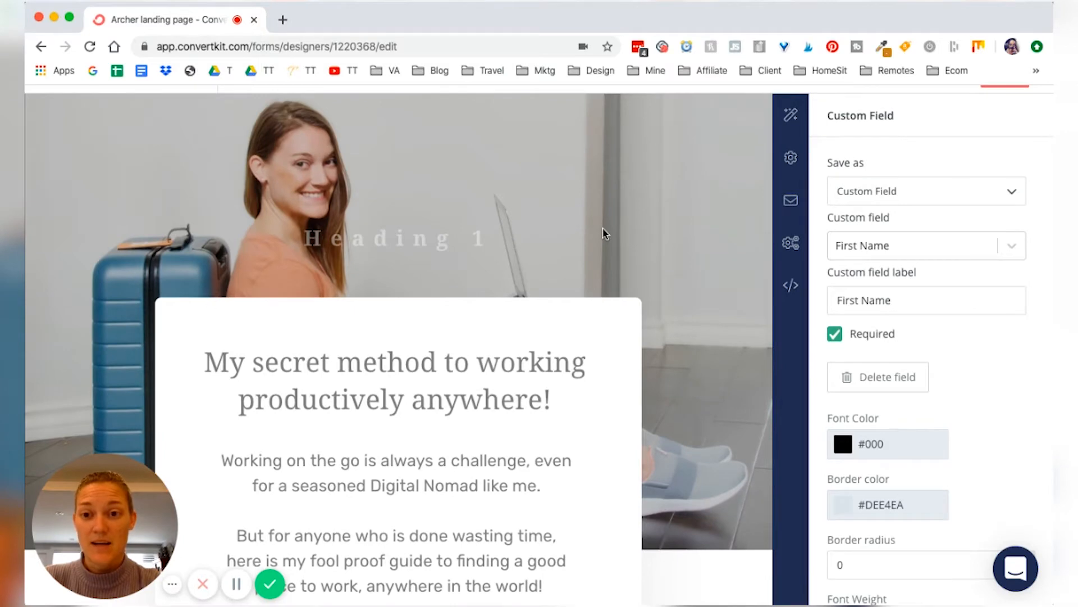
scroll(down, 3)
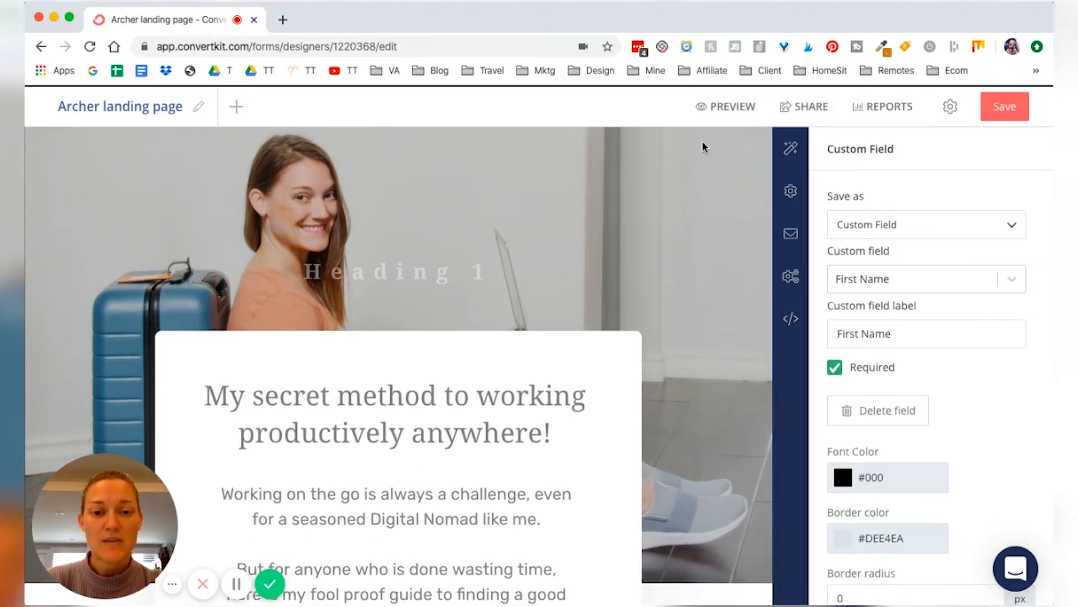
In page Styles, set headings to Lato and body text to PT Serif
click(791, 148)
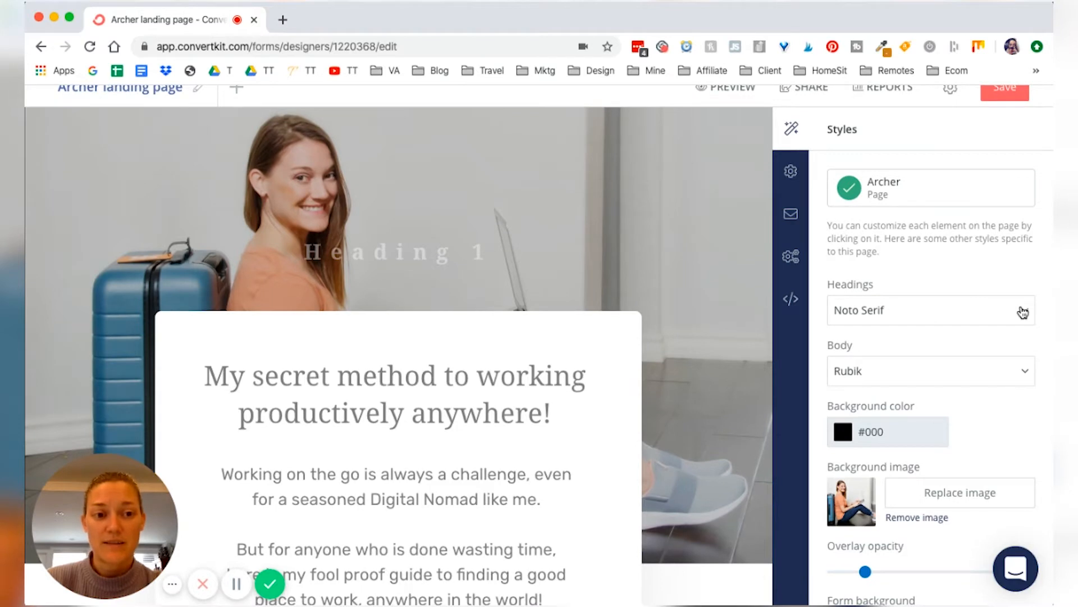
click(929, 310)
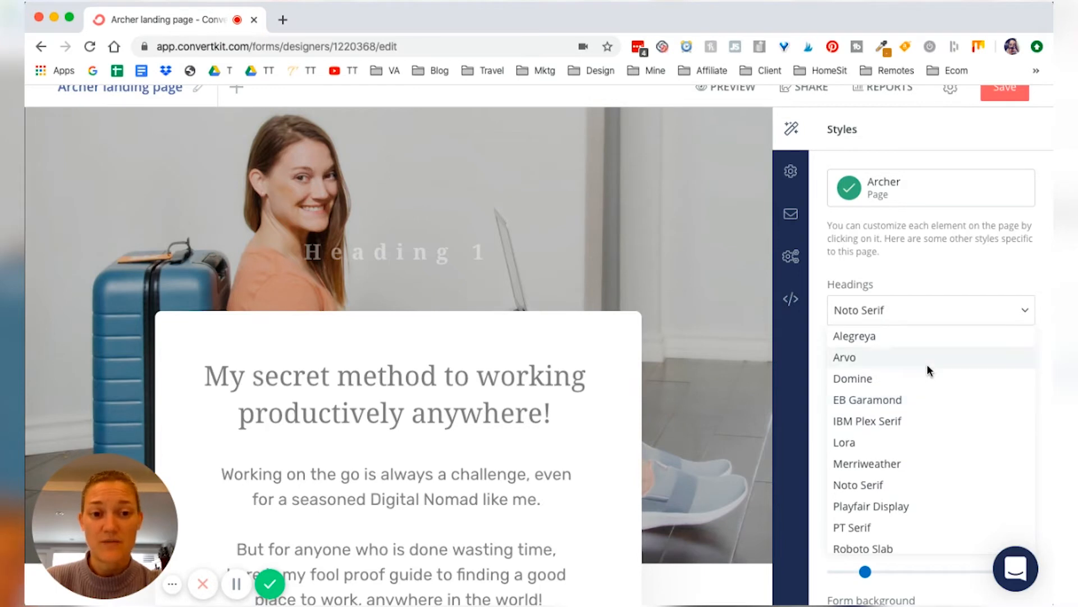
scroll(down, 3)
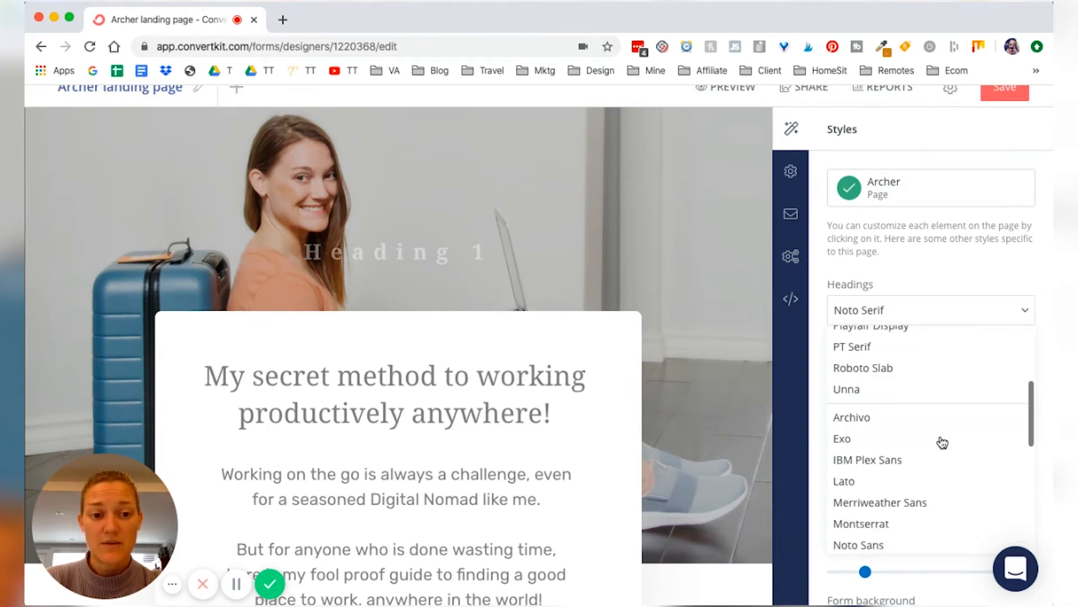
scroll(down, 3)
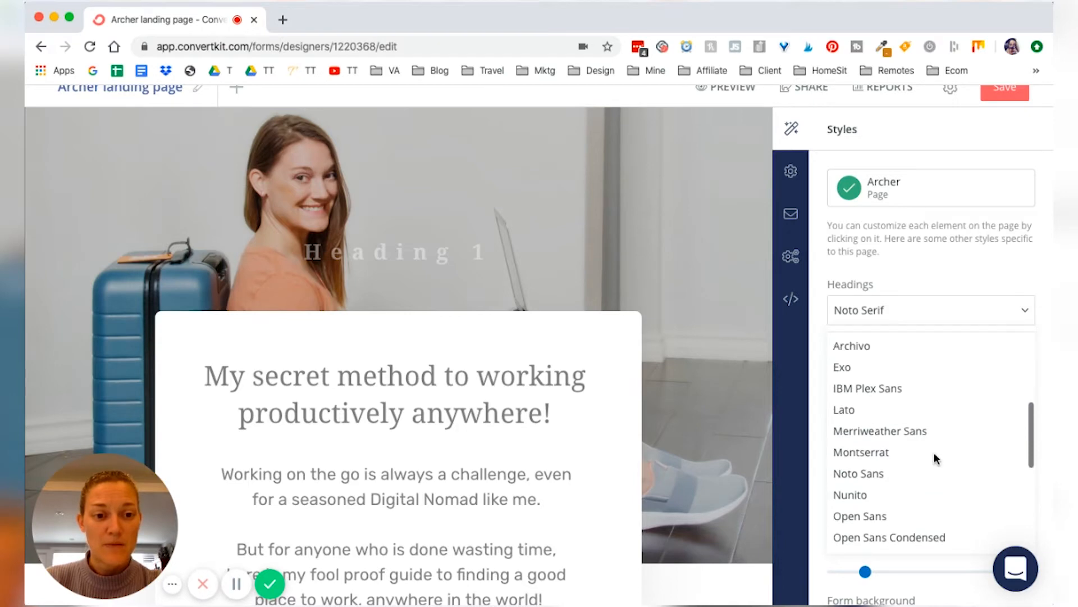
click(843, 409)
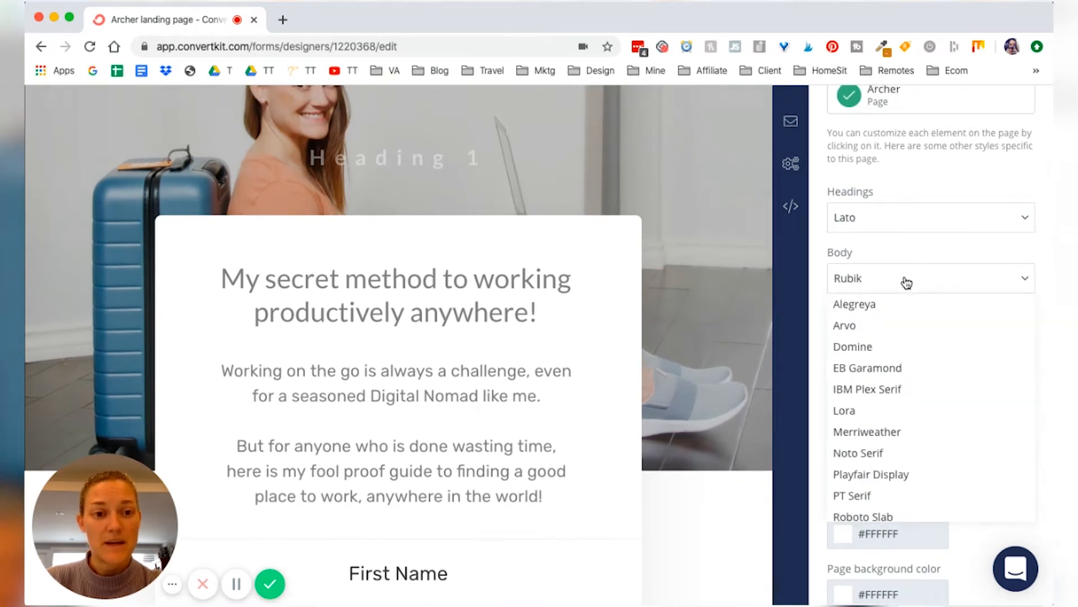
scroll(down, 3)
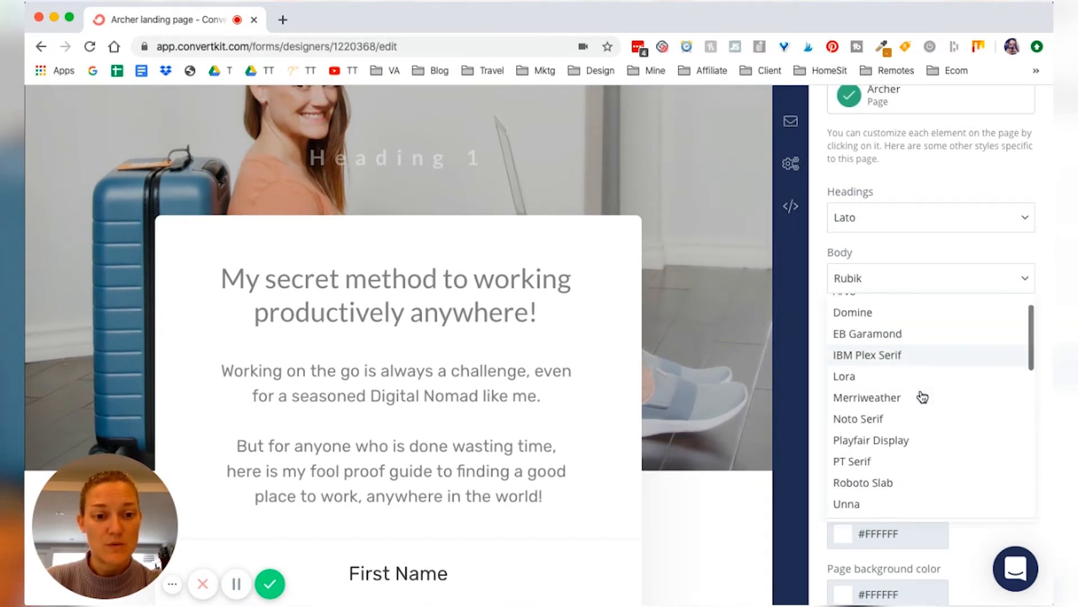
click(851, 460)
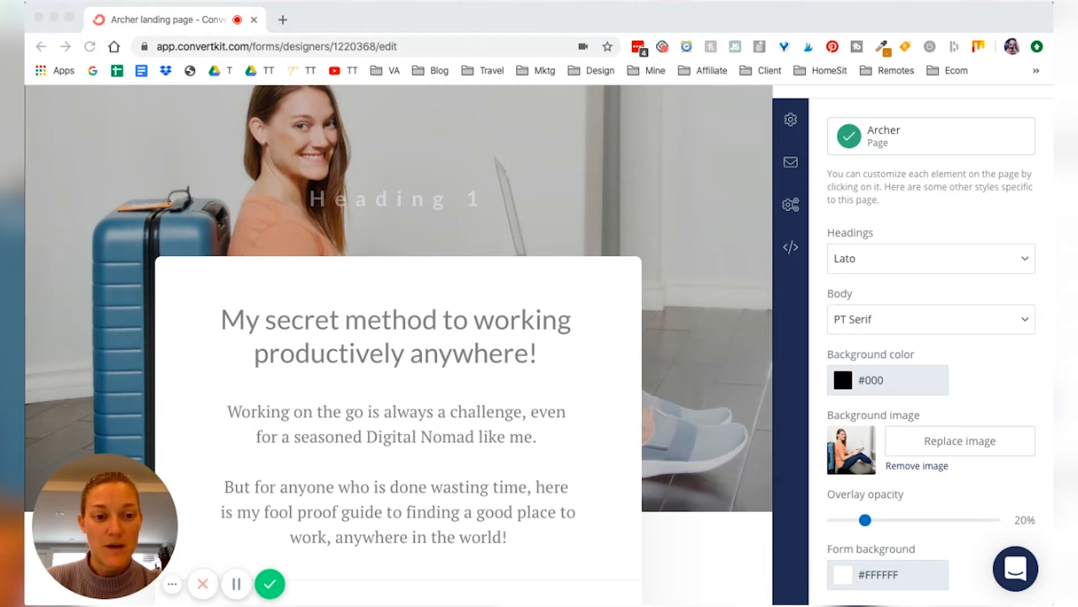
Set the background colour to #66626C and lower the image overlay opacity to 16%
click(930, 319)
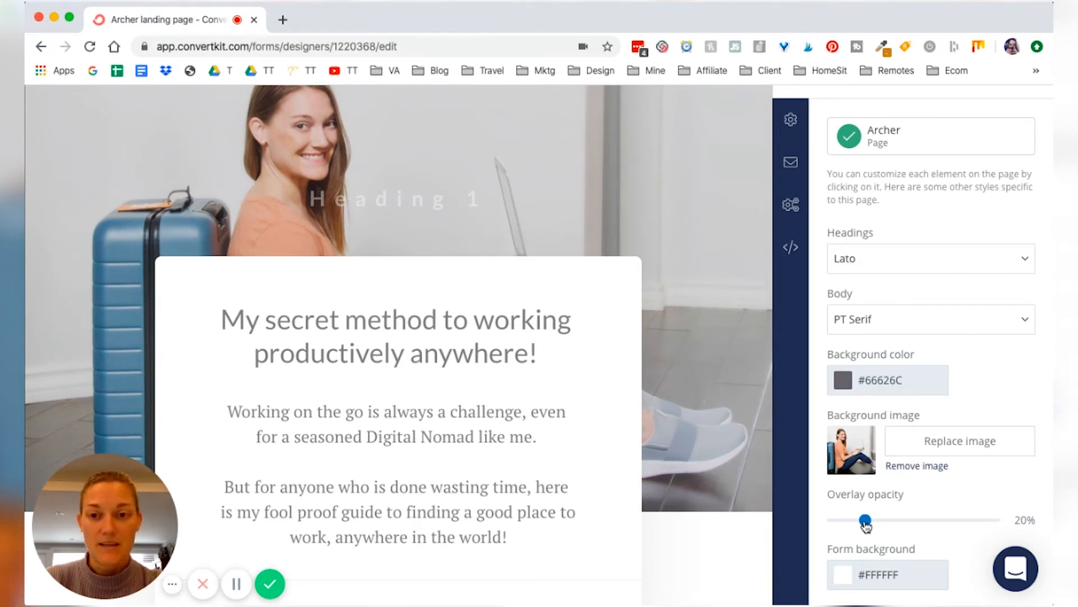
drag(866, 520, 849, 520)
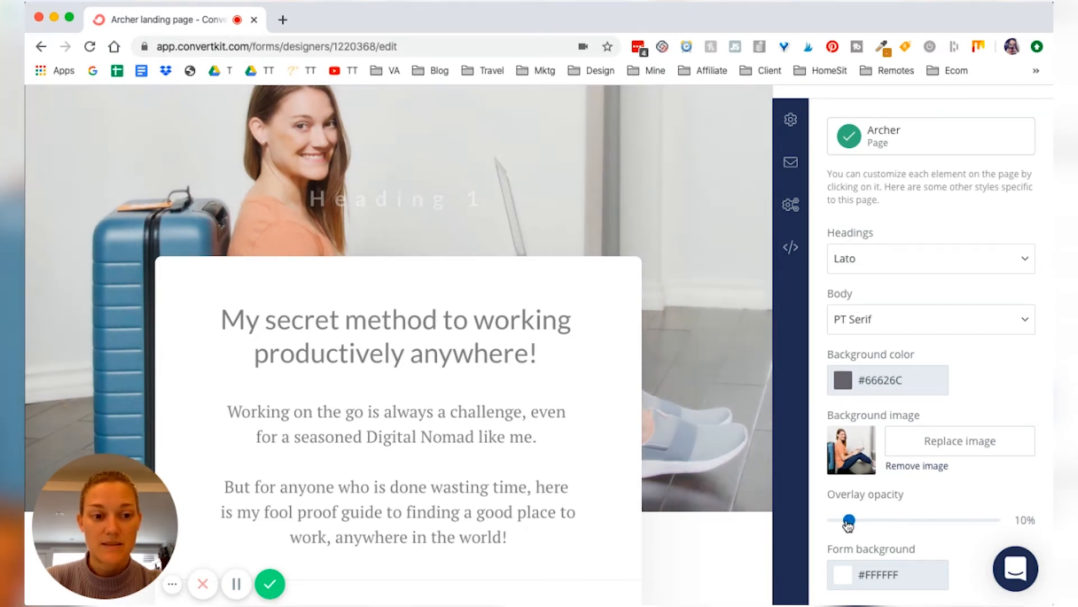
drag(847, 520, 855, 520)
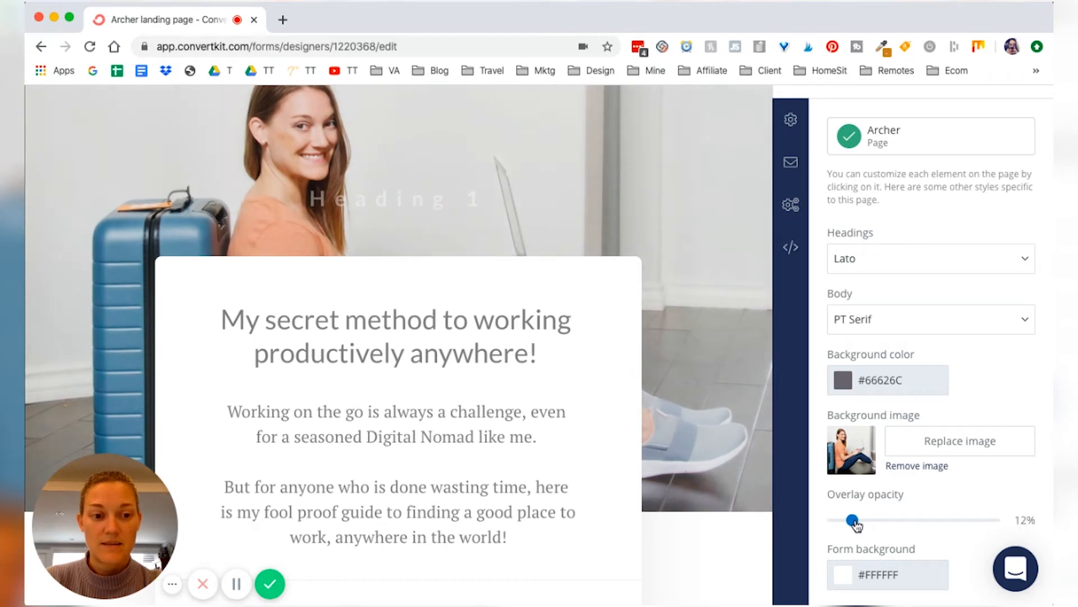
drag(853, 520, 861, 520)
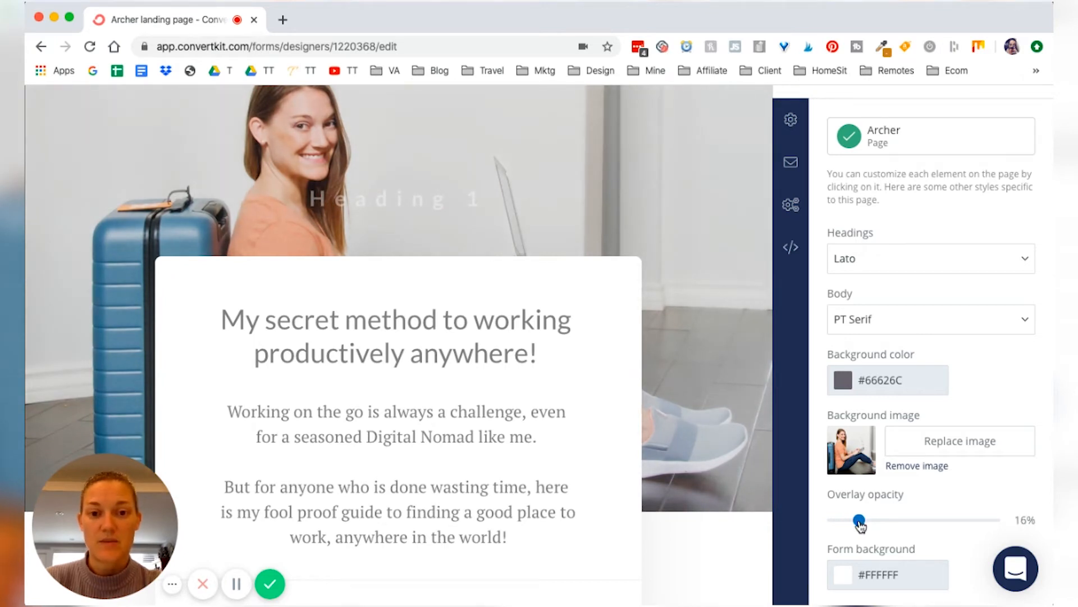
scroll(down, 3)
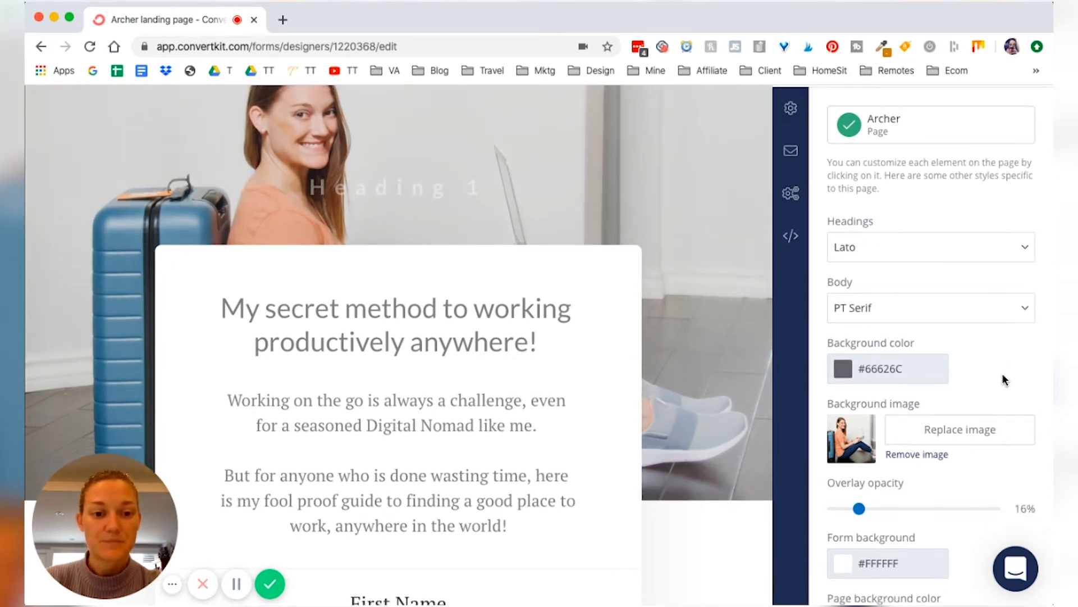
scroll(down, 3)
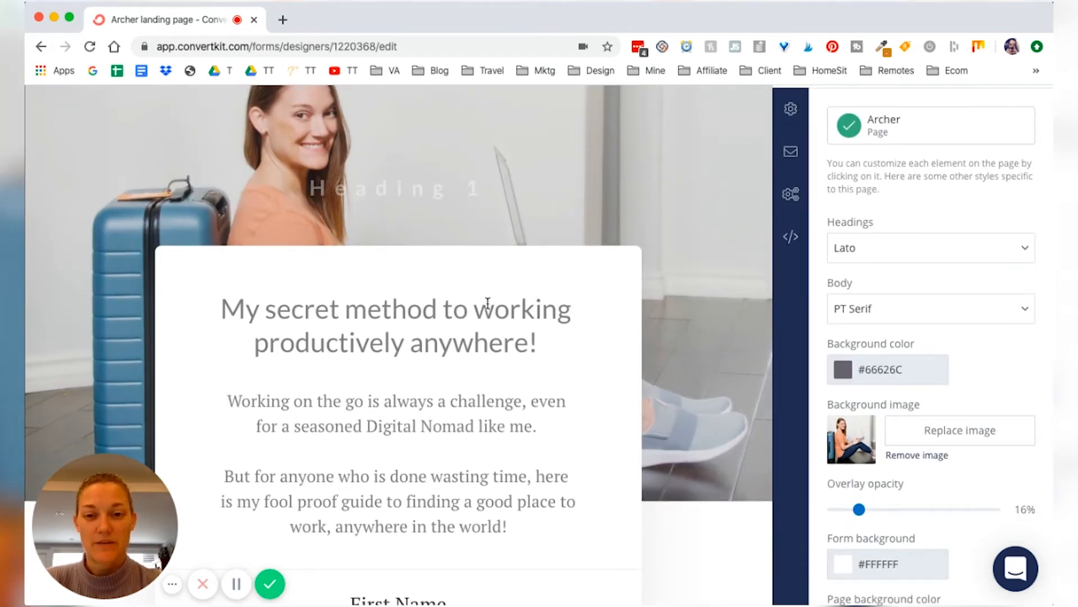
Style the headline with font colour #F4A257 and Bold weight
click(395, 308)
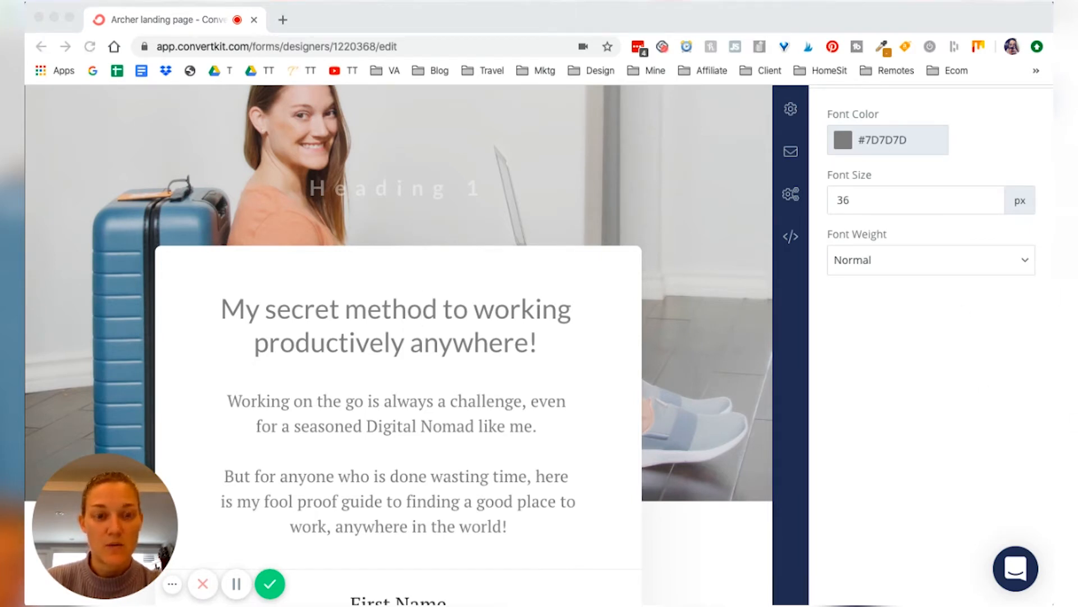
click(841, 140)
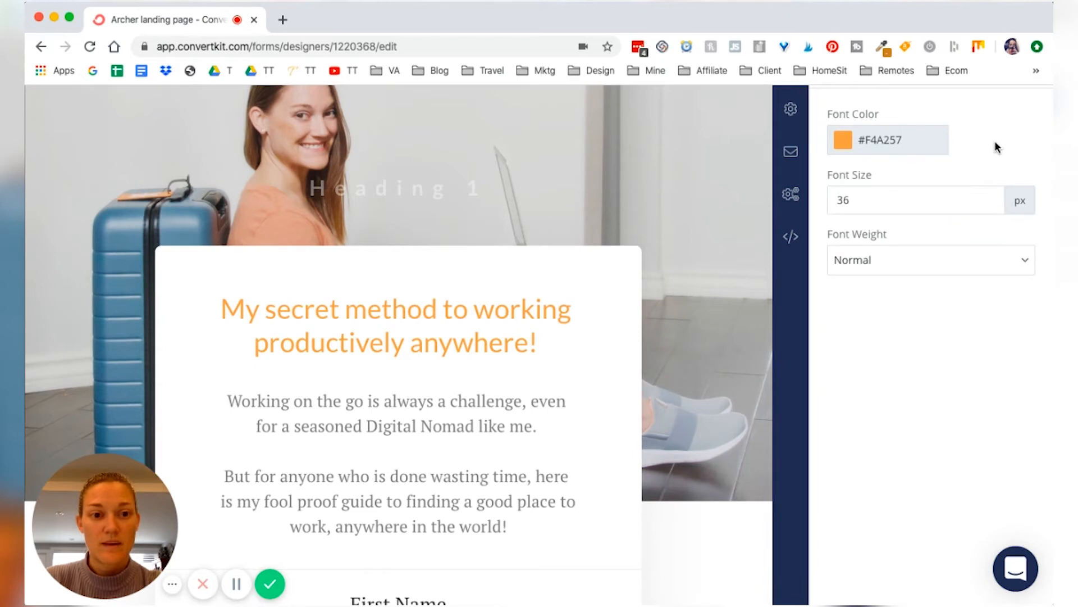
click(930, 260)
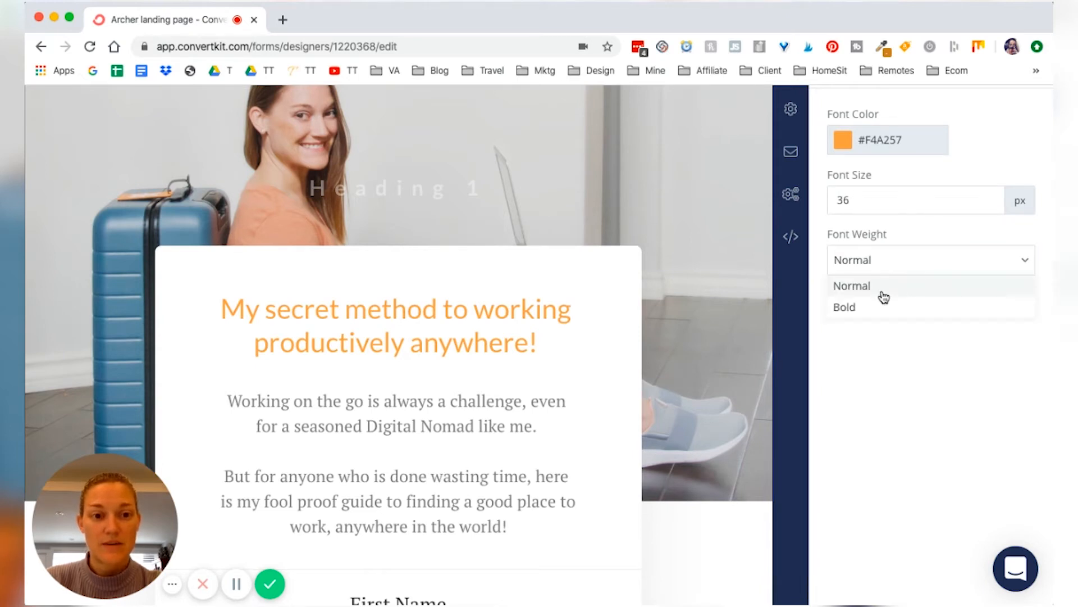
click(843, 307)
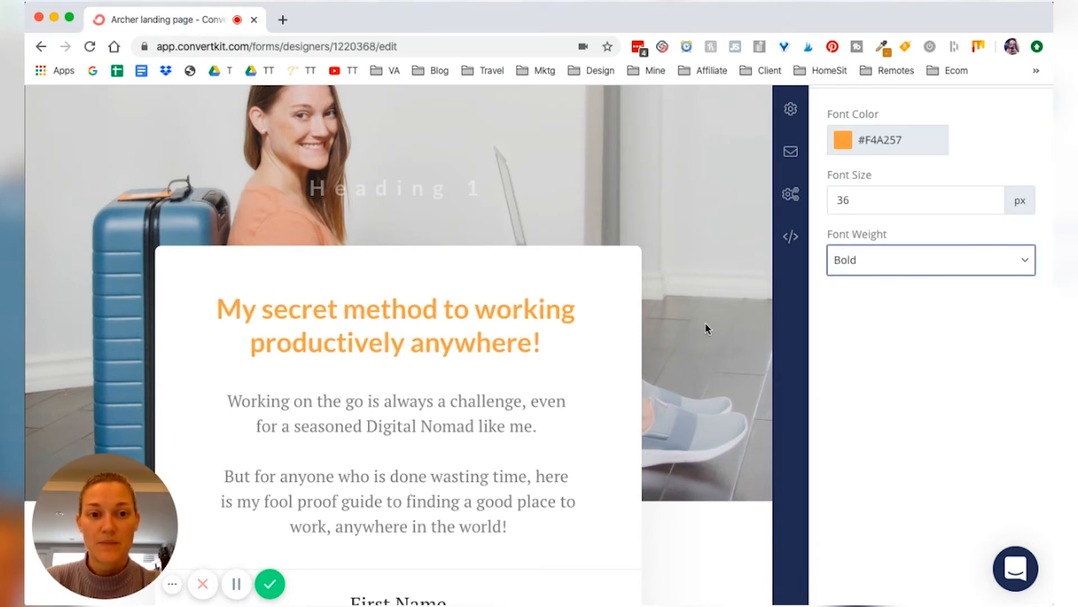
scroll(down, 3)
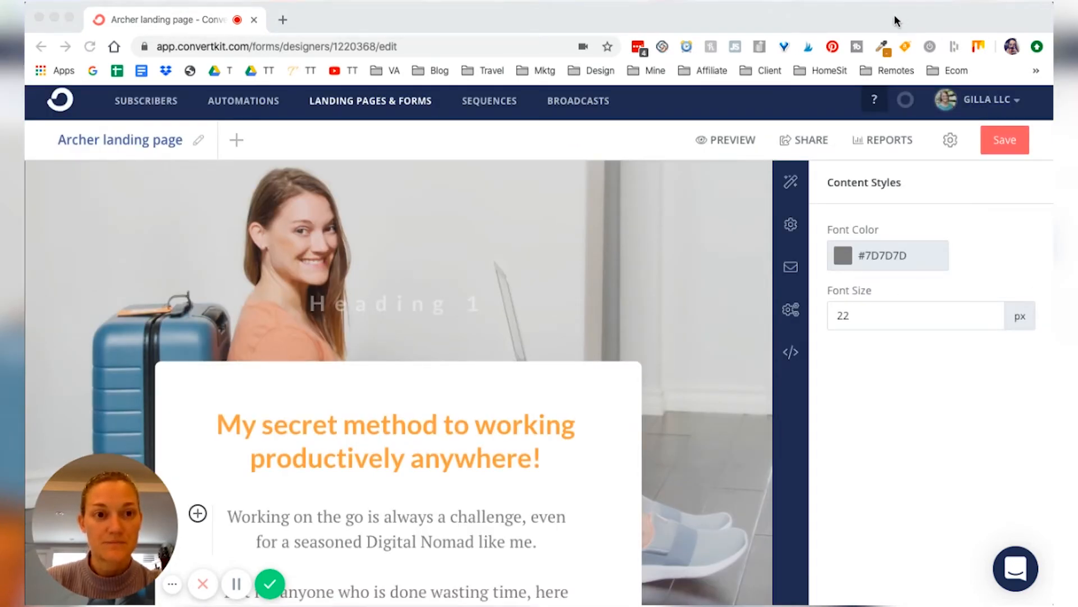
Colour the First Name field's input text light blue, #81B5C9
click(841, 255)
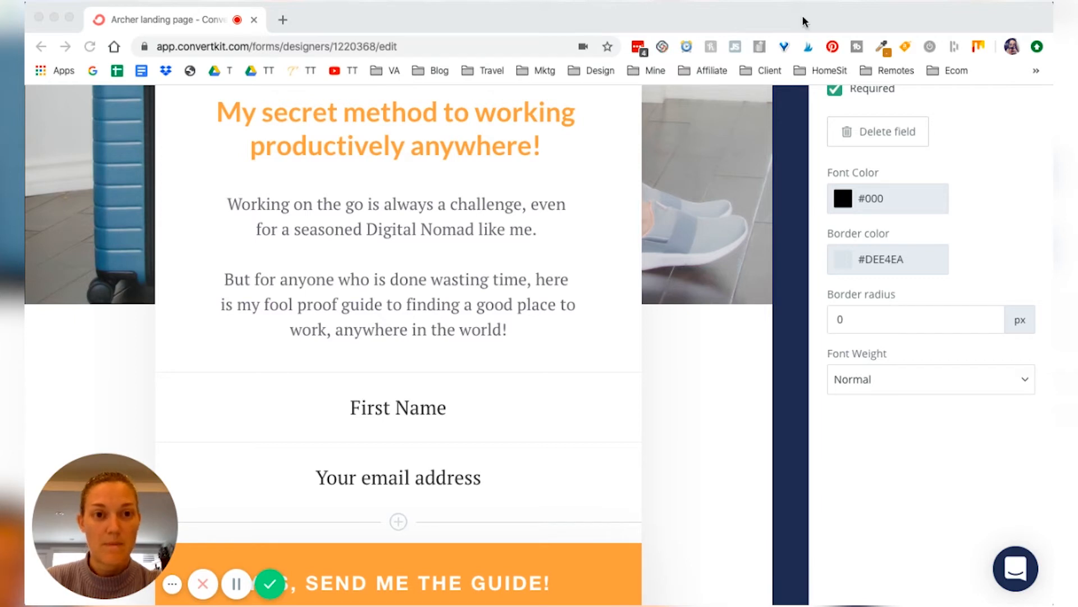
click(843, 198)
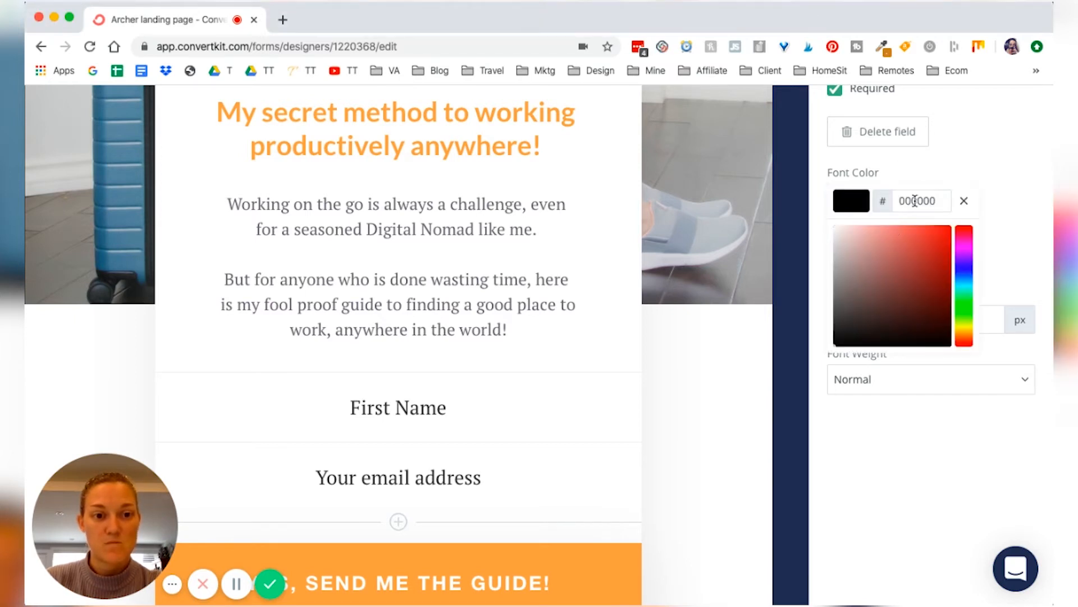
click(876, 250)
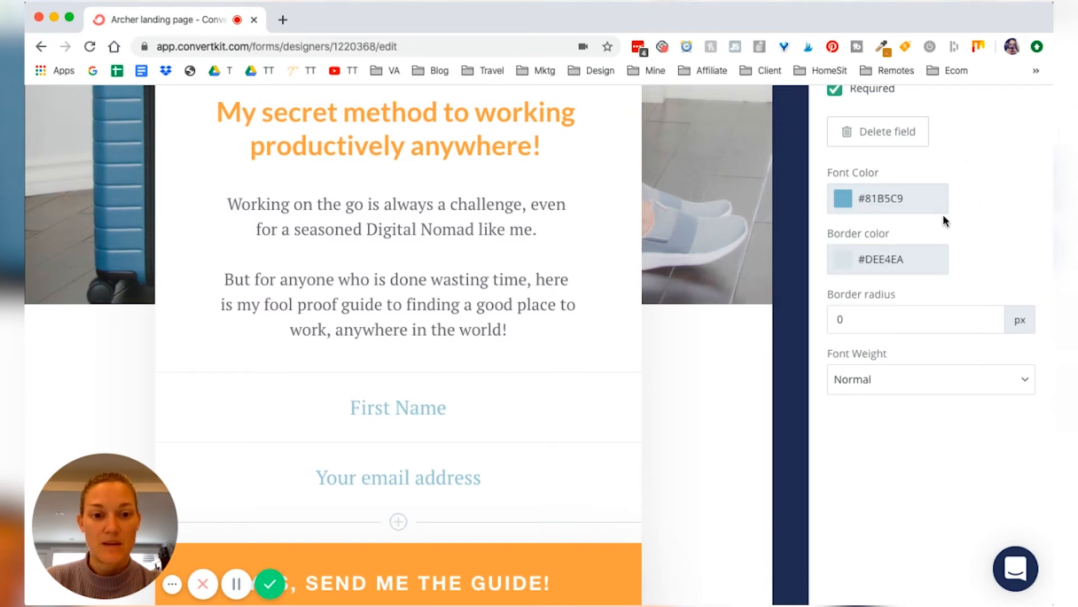
mouse_move(928, 425)
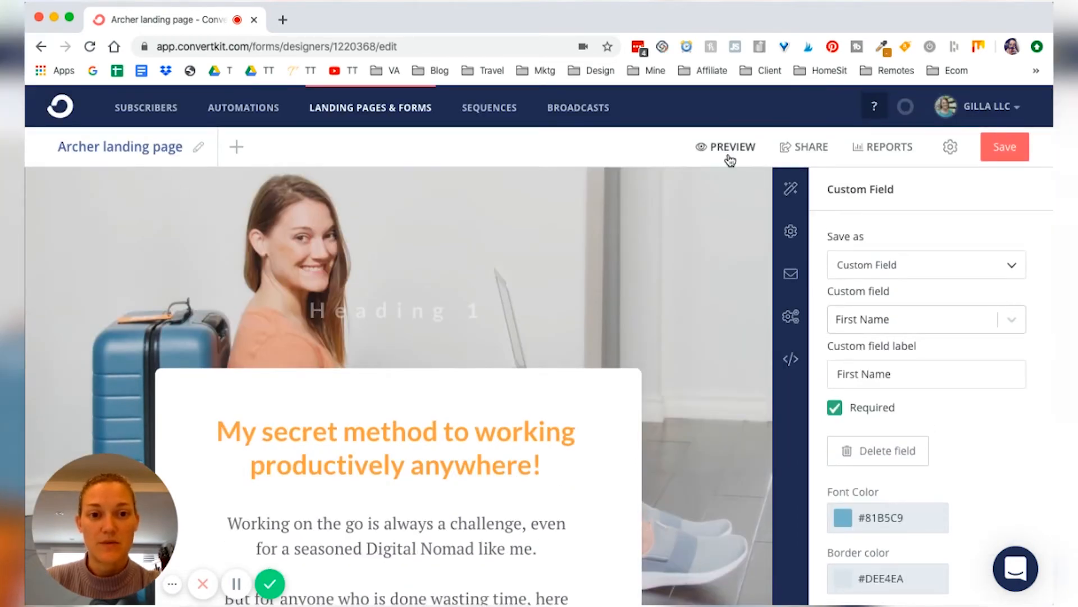
click(731, 146)
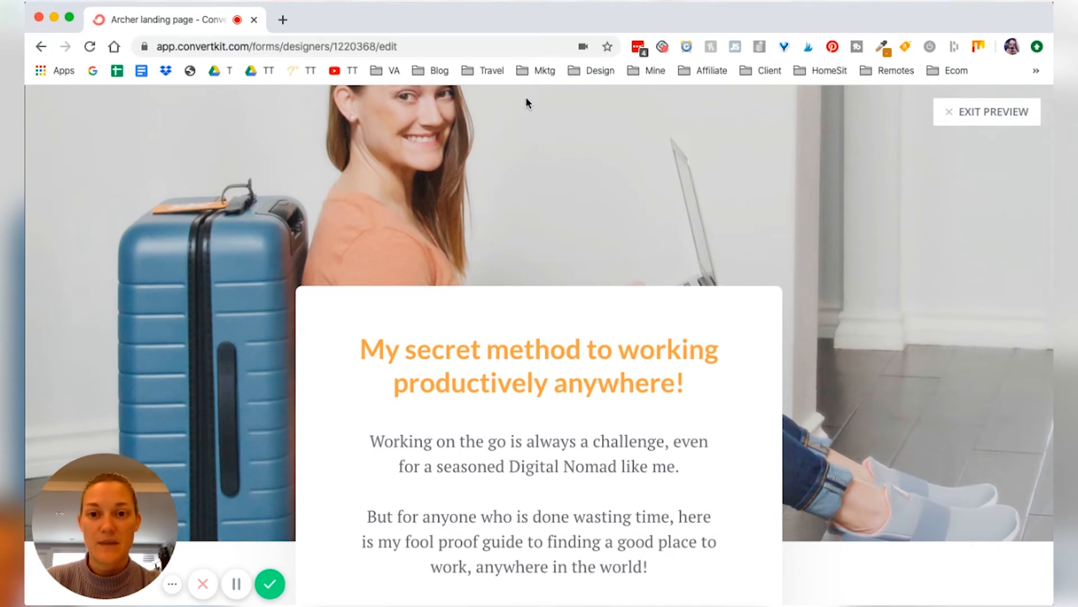
mouse_move(887, 301)
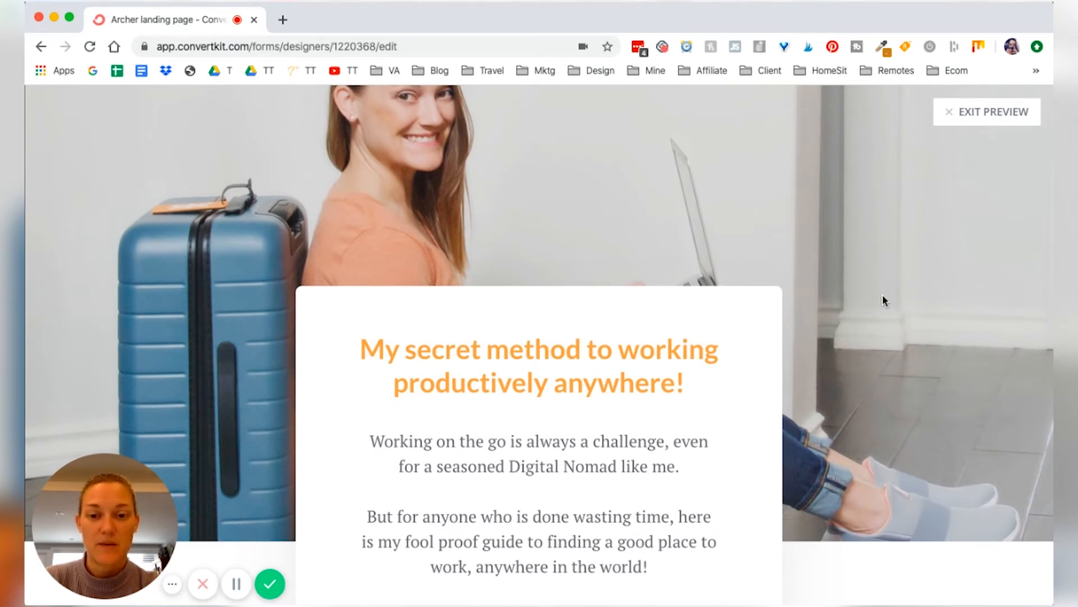
scroll(down, 3)
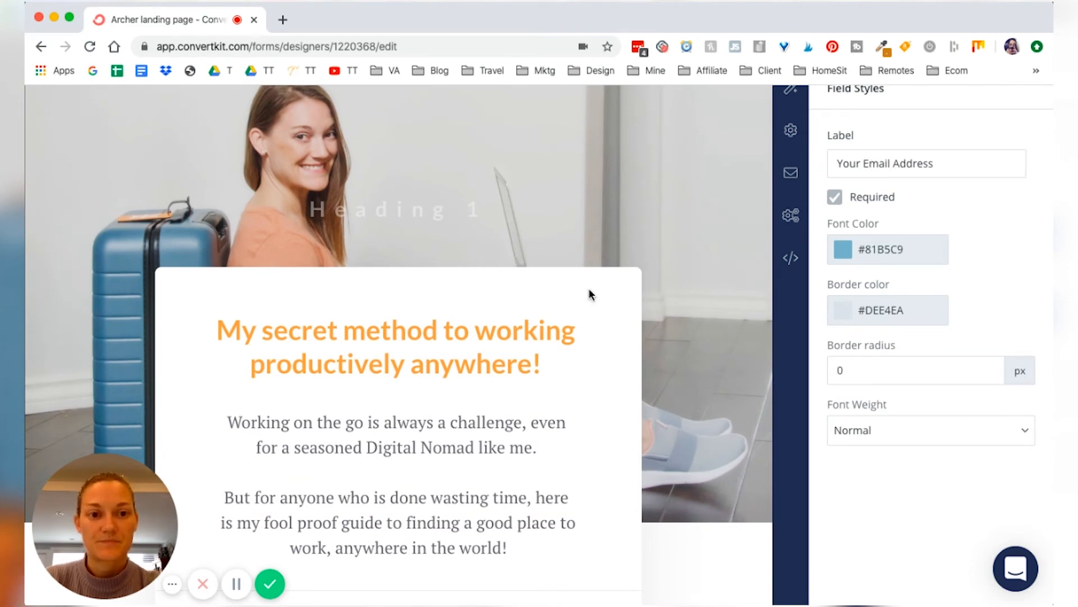
scroll(down, 3)
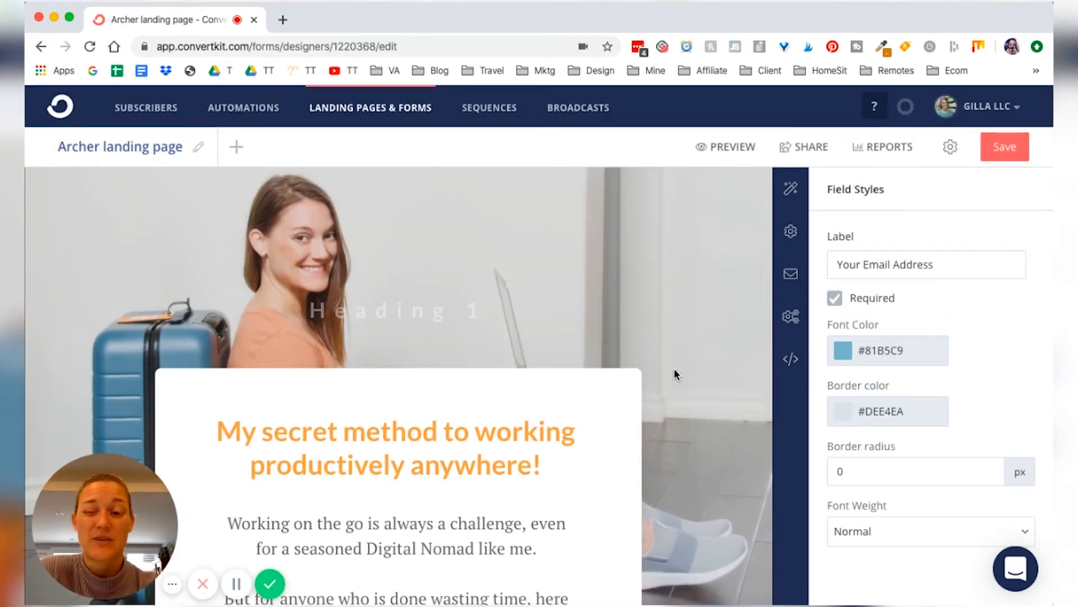
mouse_move(237, 147)
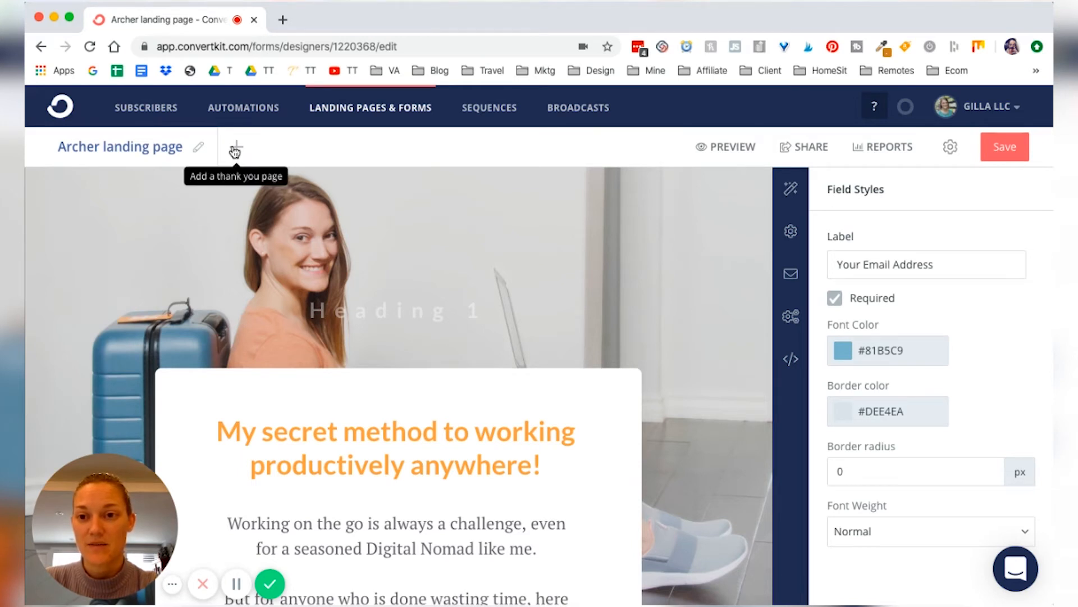
Add a thank-you page to the form and head it 'Thank you!'
click(235, 146)
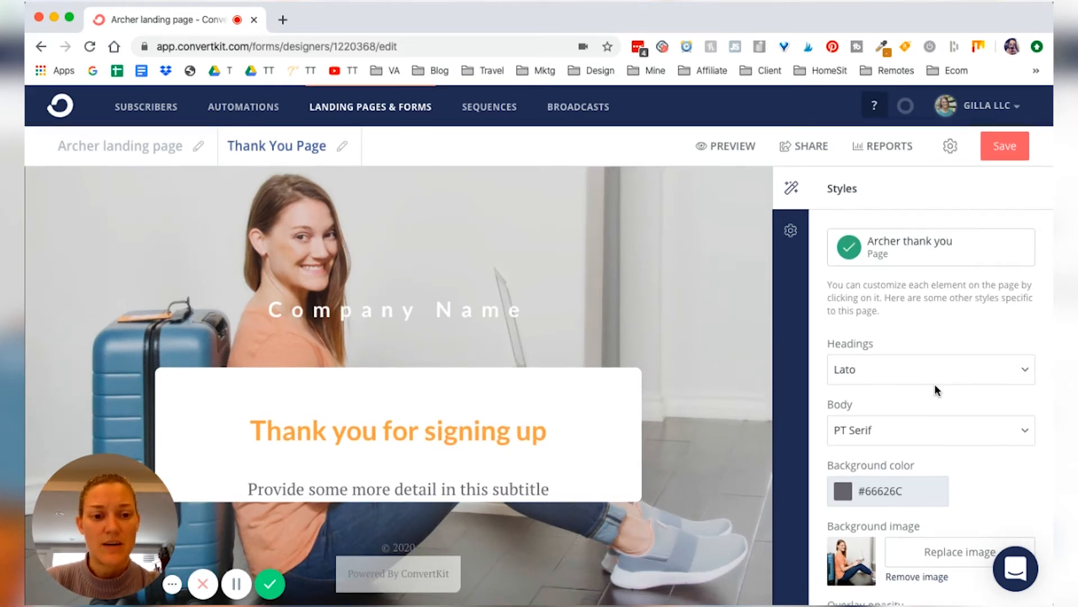
scroll(down, 3)
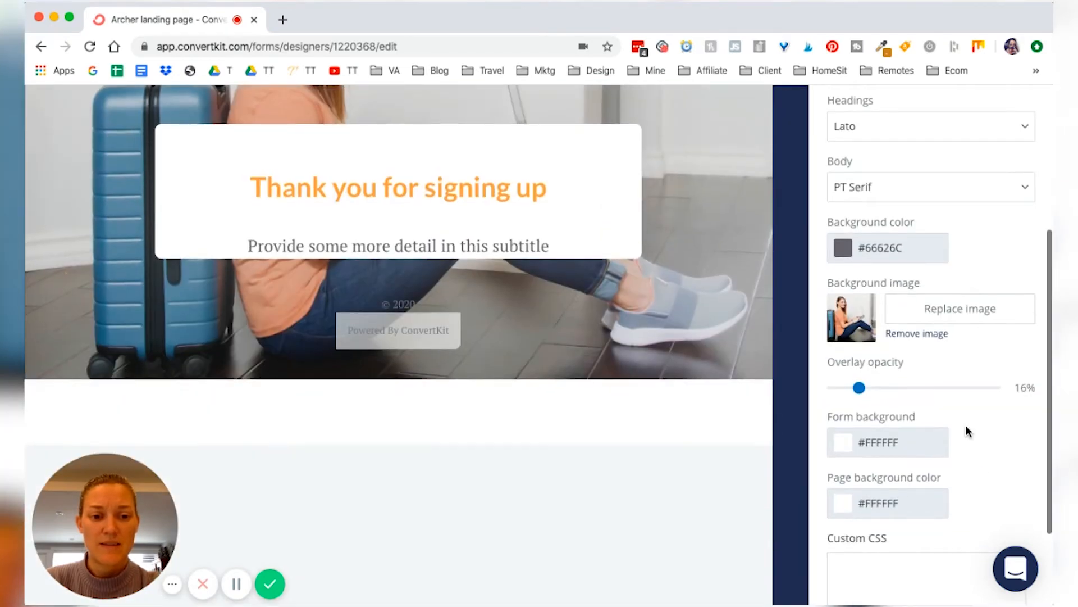
click(397, 188)
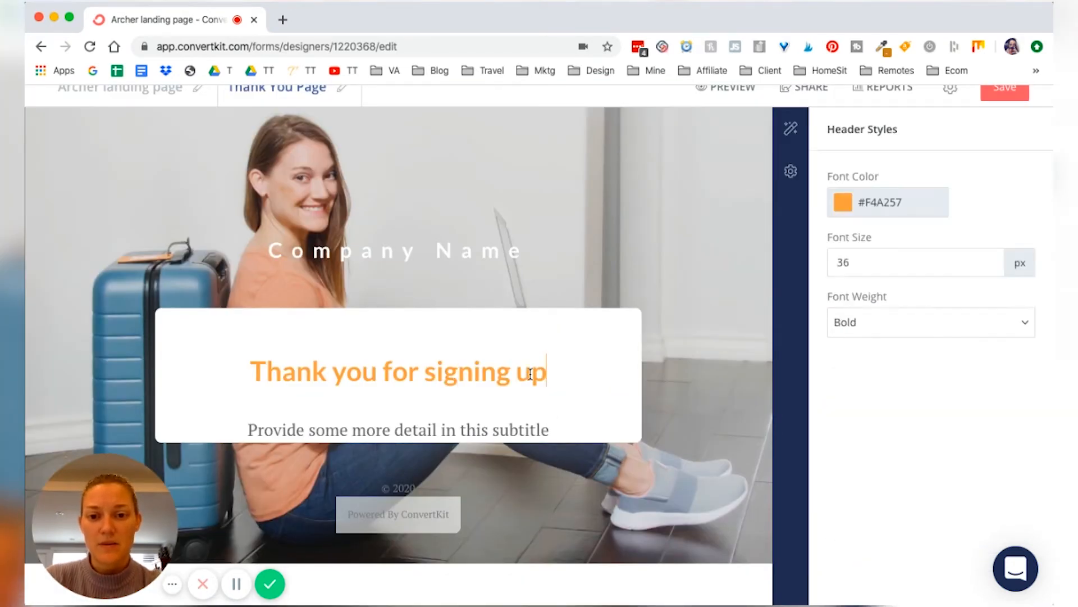
text(Thank you!)
click(398, 430)
text(You're guide is on the way)
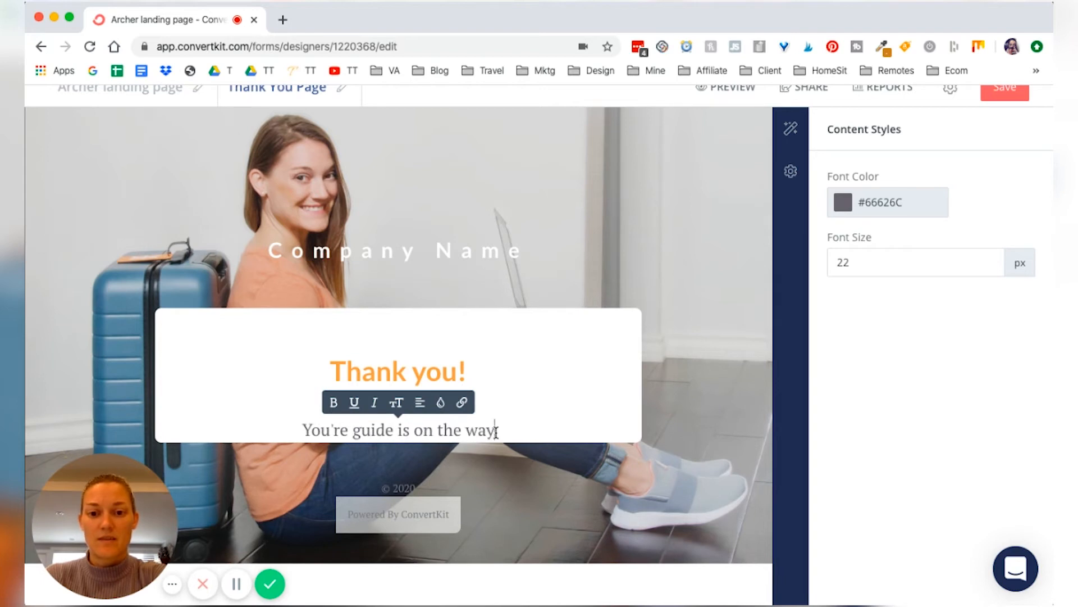
Select the subtitle sentence below the headline for rewriting as the subscribe-or-read-tips line
triple_click(398, 431)
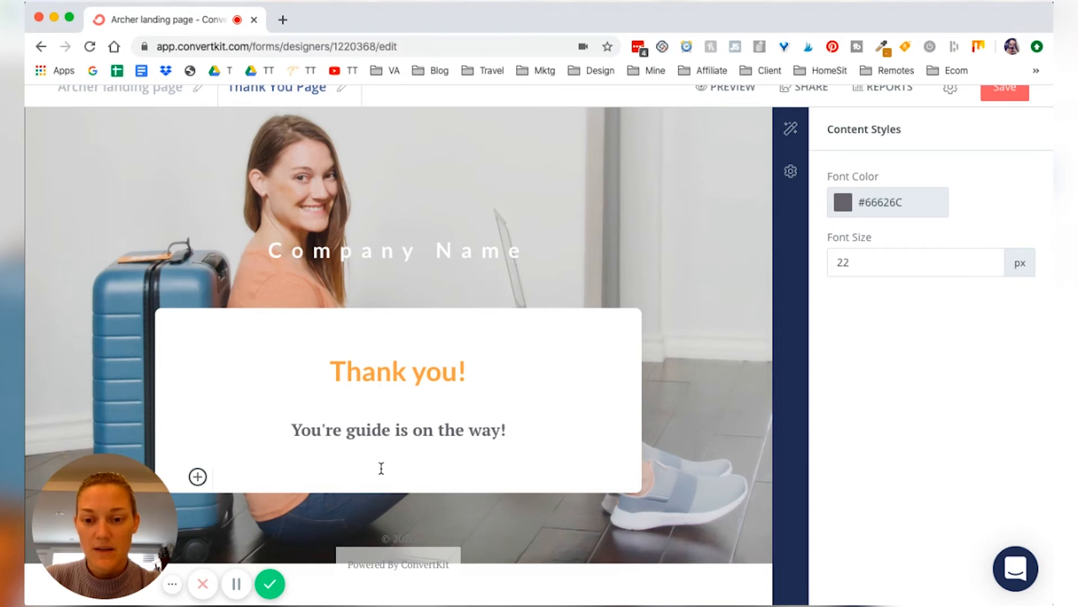
scroll(down, 3)
text(While you wait, subscribe to my Youtube channel or read my best Digital Nomad Tips!)
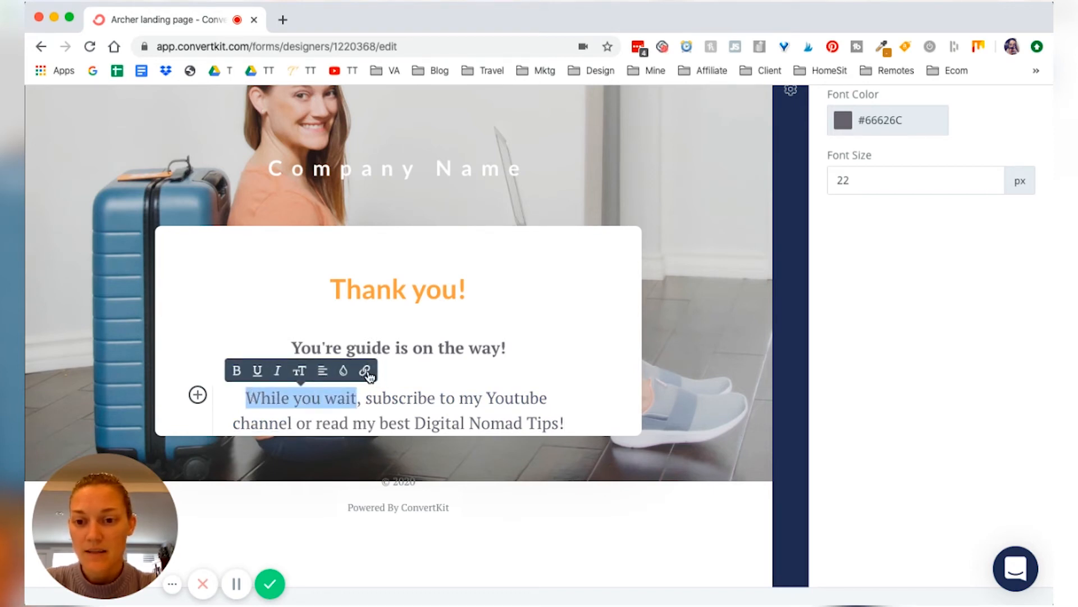
Start an empty line above the tips paragraph and browse the insertable block options
click(366, 371)
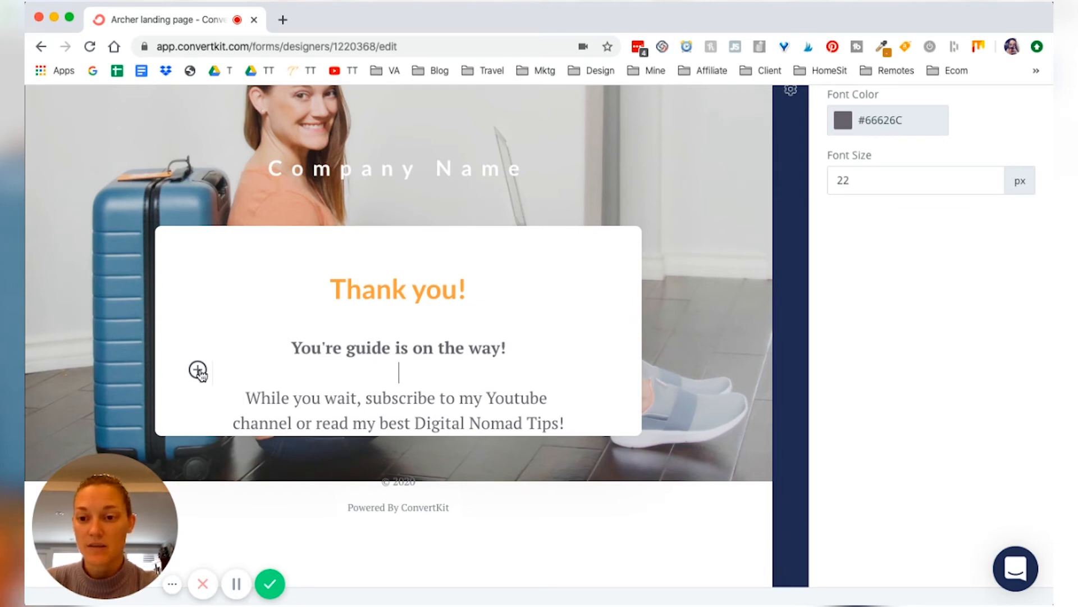
click(198, 370)
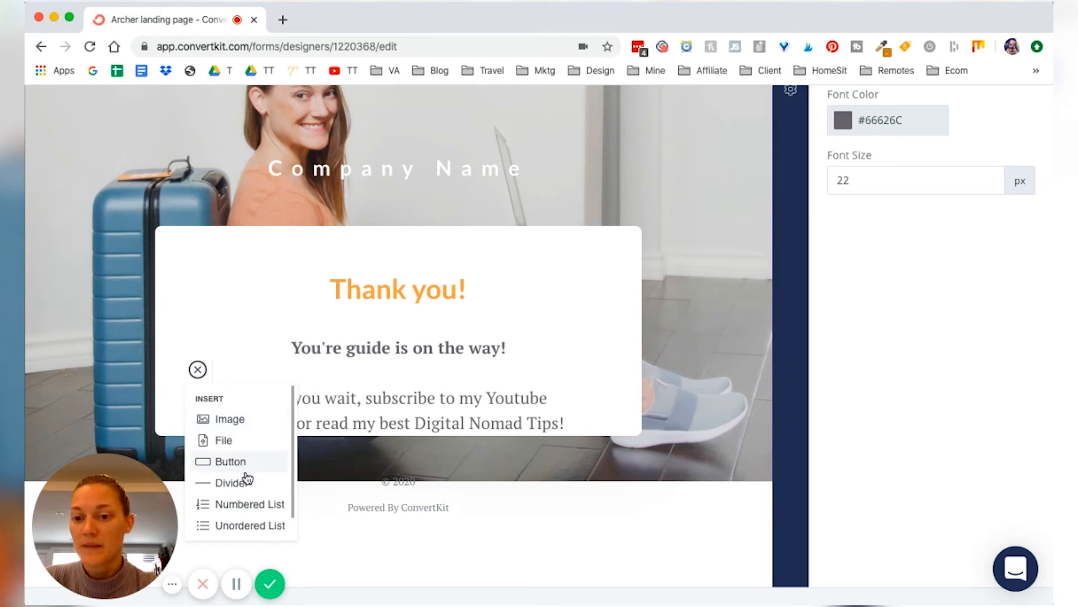
scroll(down, 3)
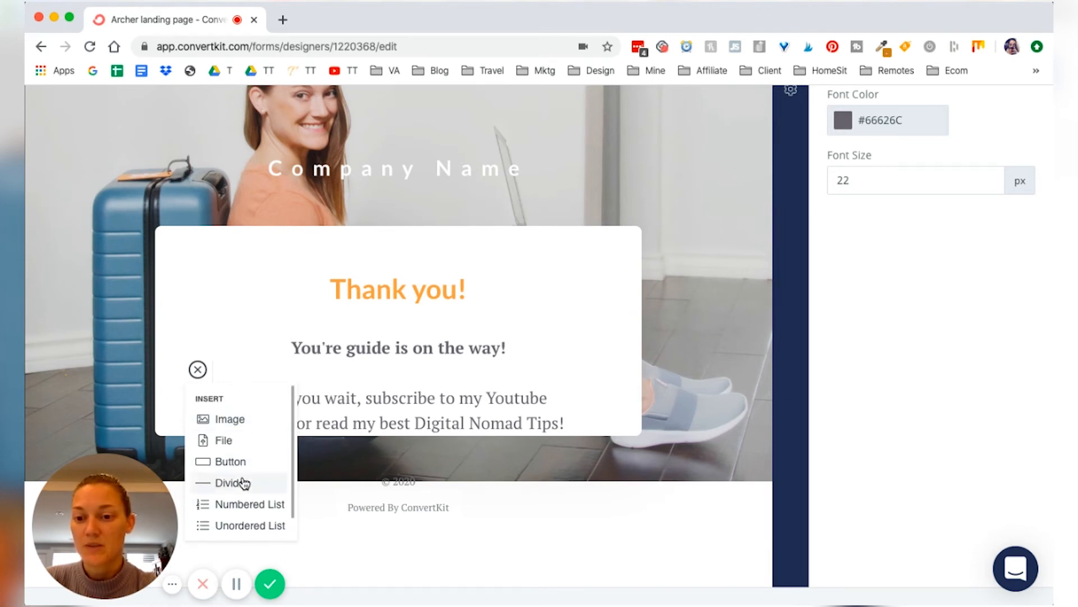
mouse_move(233, 358)
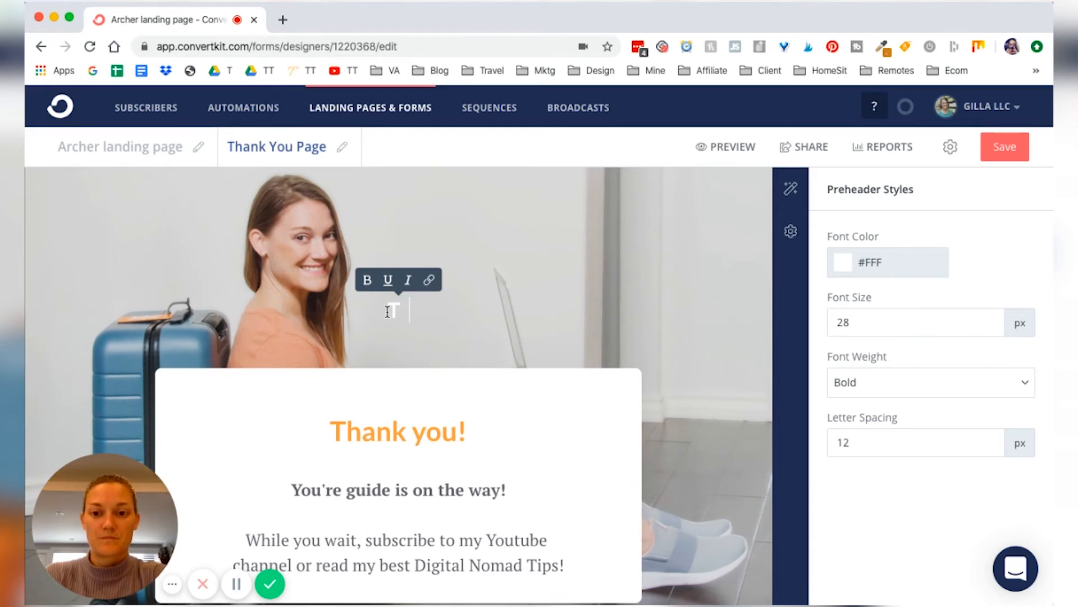
Set the heading to 'Traveling Tayler' at 30 px with 8 px letter spacing, then return to the landing page
text(Traveling Tayler)
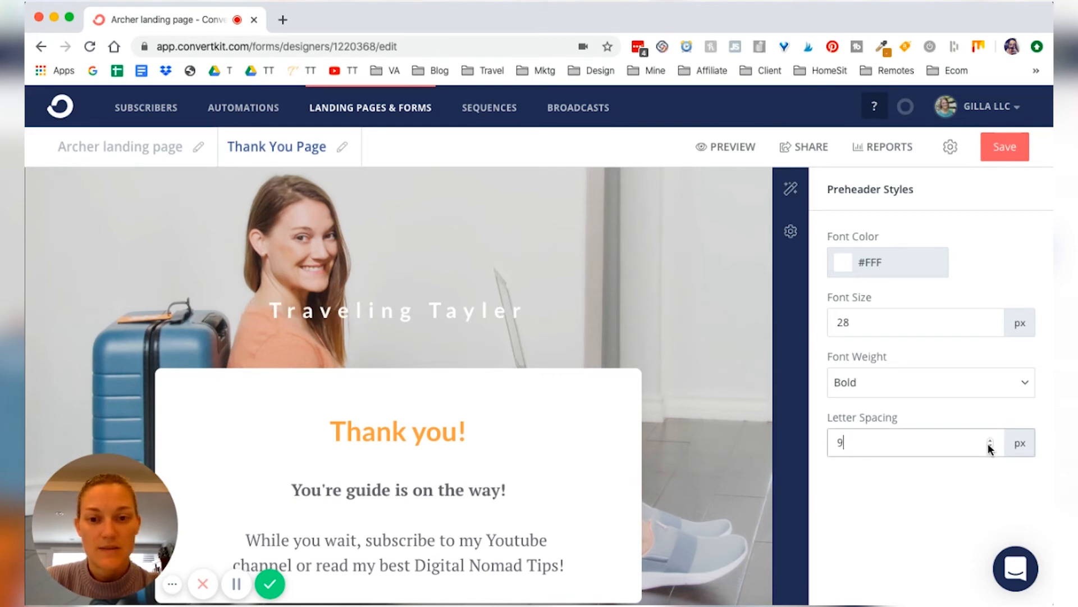
click(991, 448)
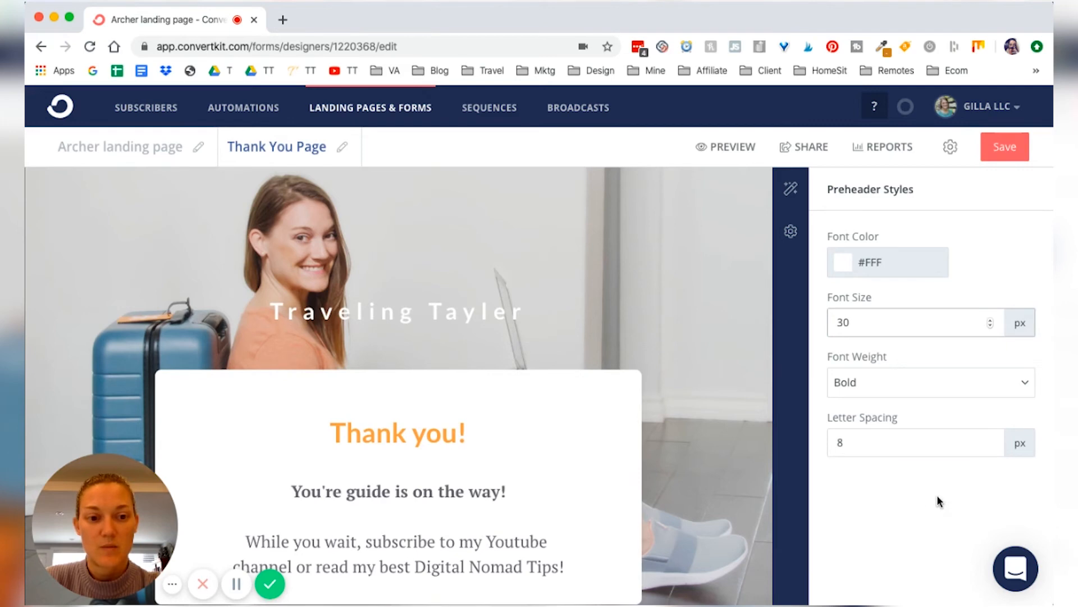
scroll(down, 3)
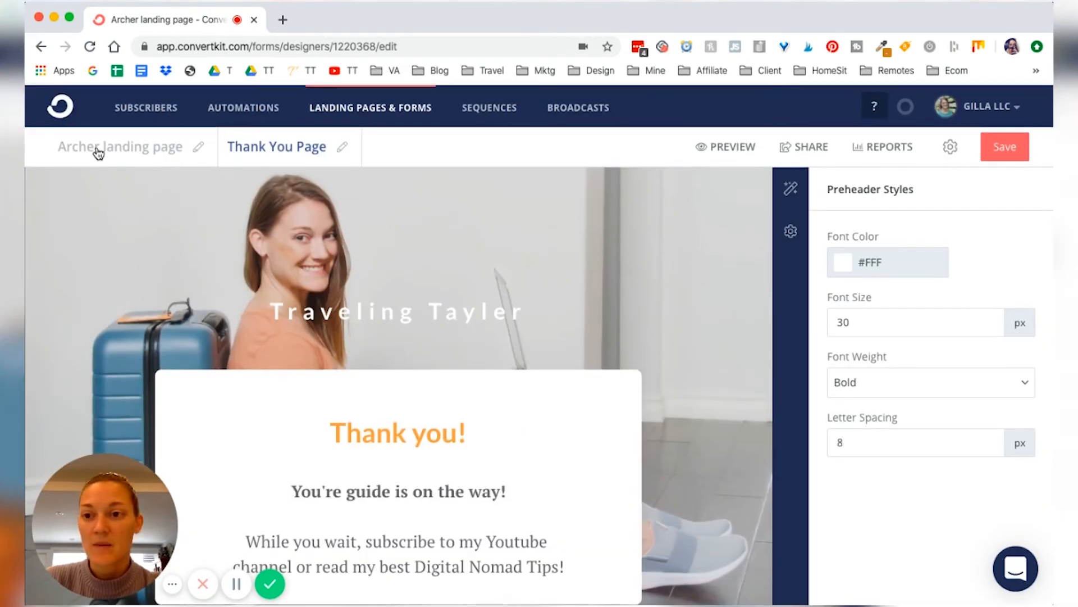
click(120, 146)
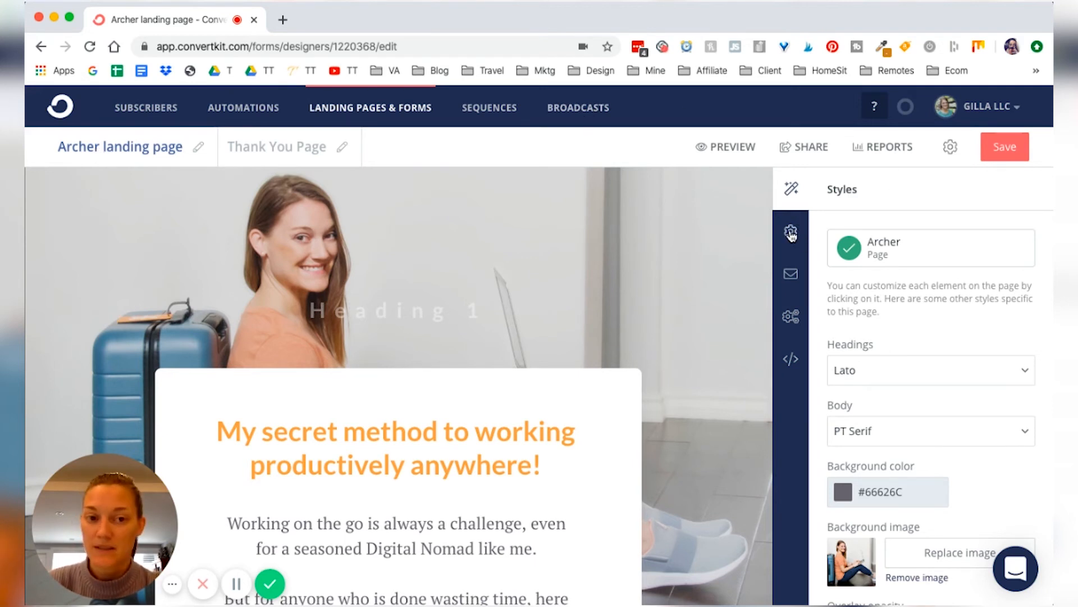
Bring up the landing page settings and its Incentive Email options
click(791, 197)
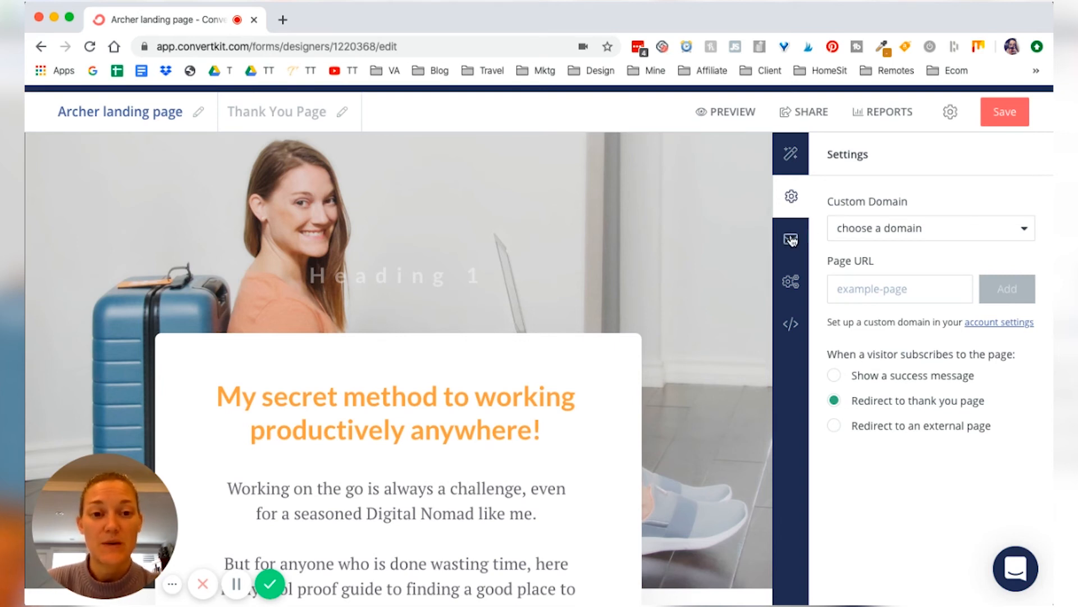
click(791, 238)
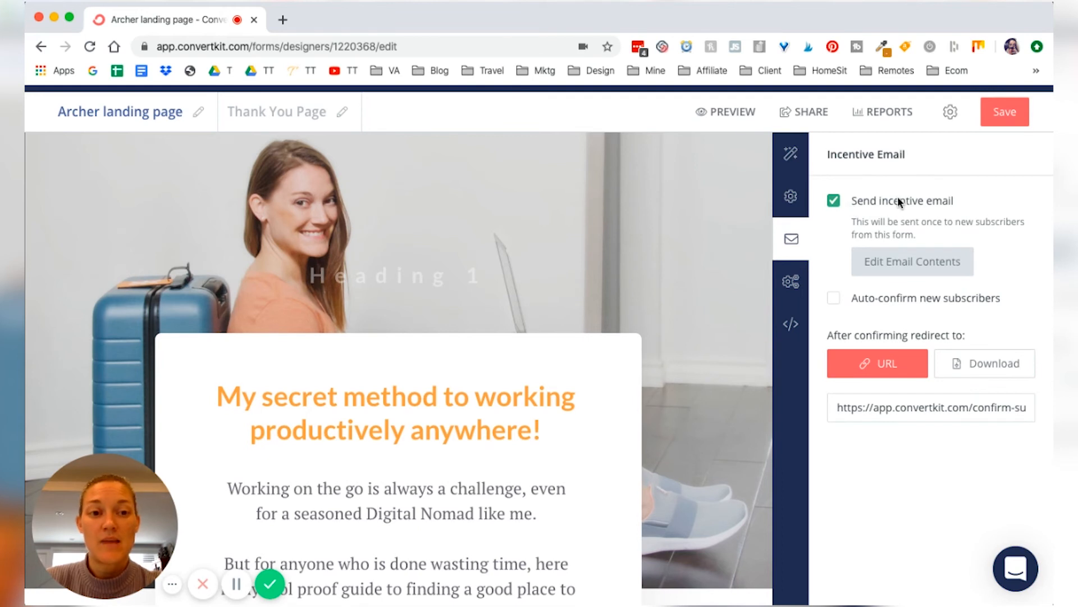
mouse_move(992, 204)
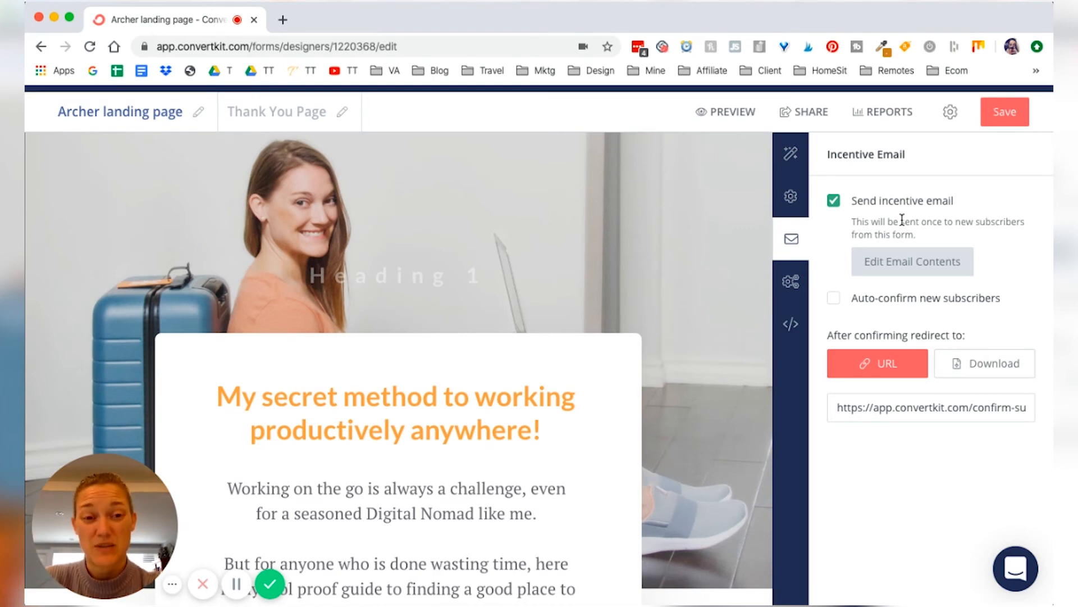
Give the email subject 'Your Free Guide is Inside!', a 'Download Here!' button and sign-off 'Work online. Travel the world.'
click(912, 261)
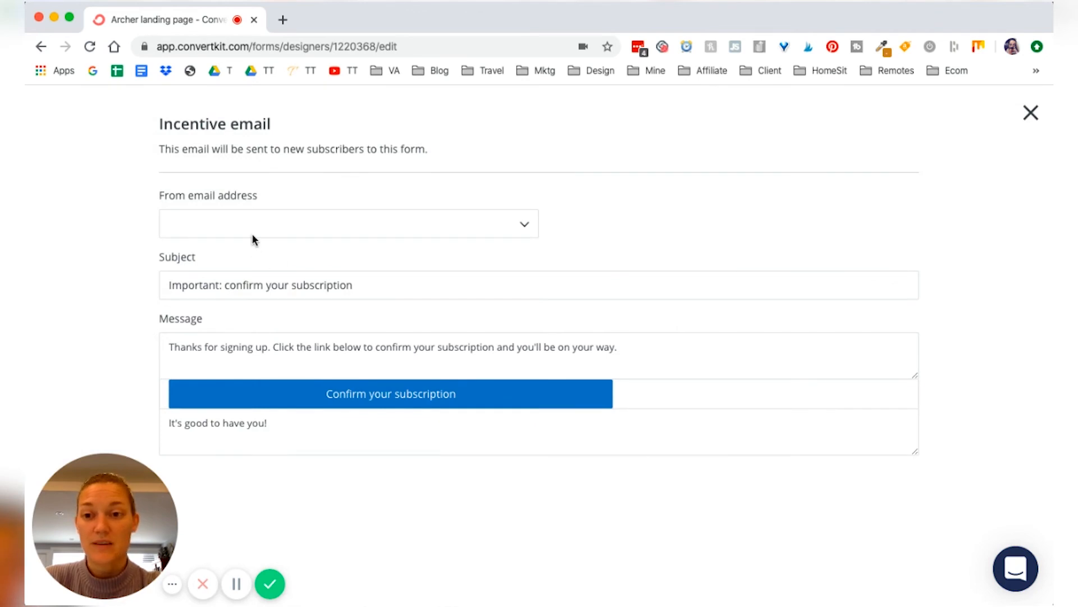
mouse_move(480, 244)
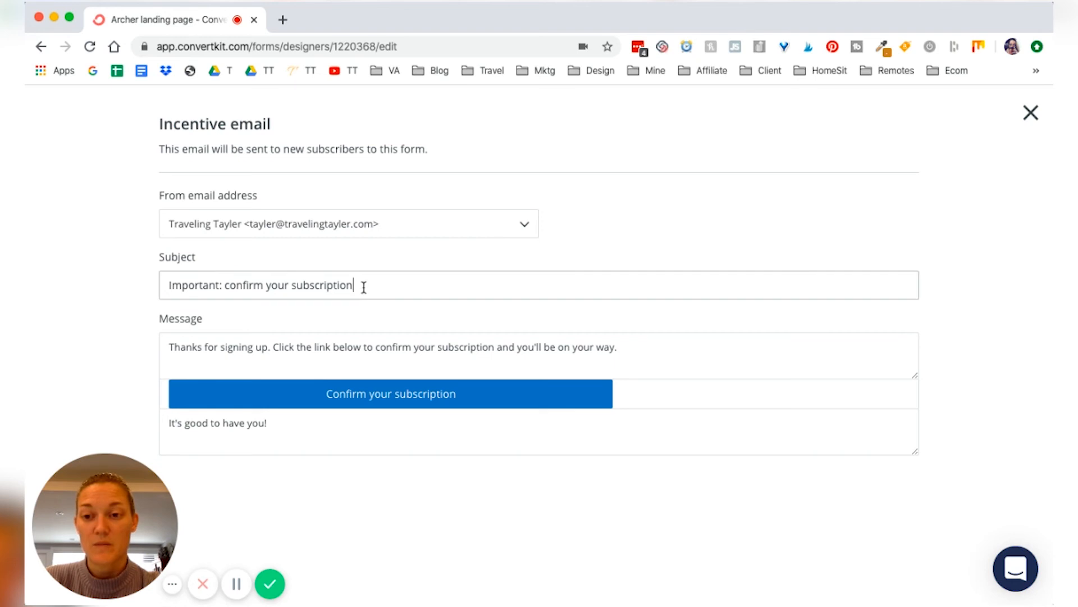
text(Your Free Guide is Inside!)
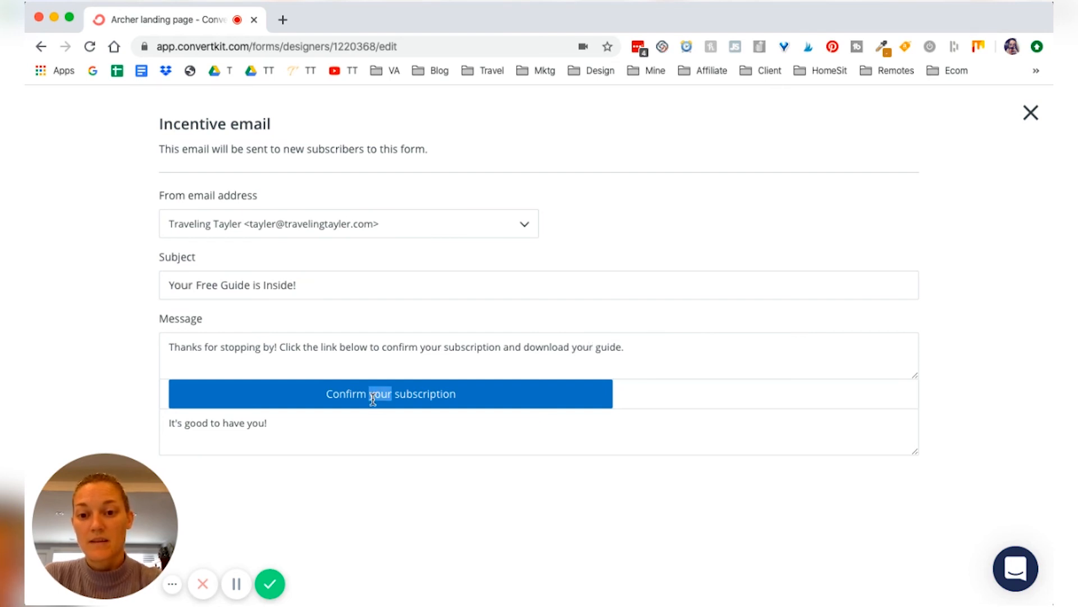
text(Download Here!)
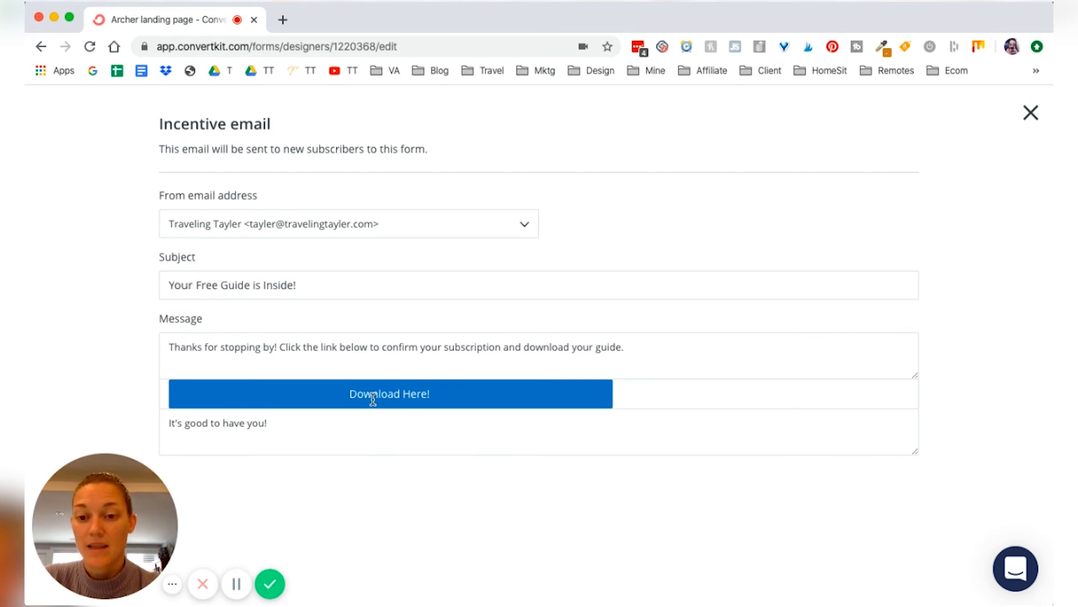
text(Work online. Travel the world.)
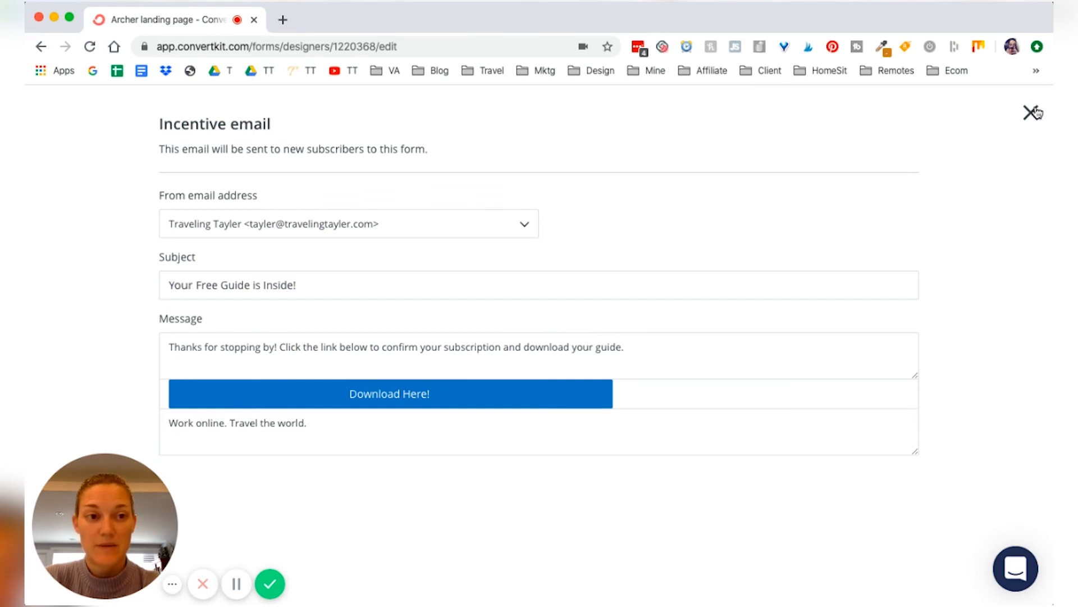
click(1030, 113)
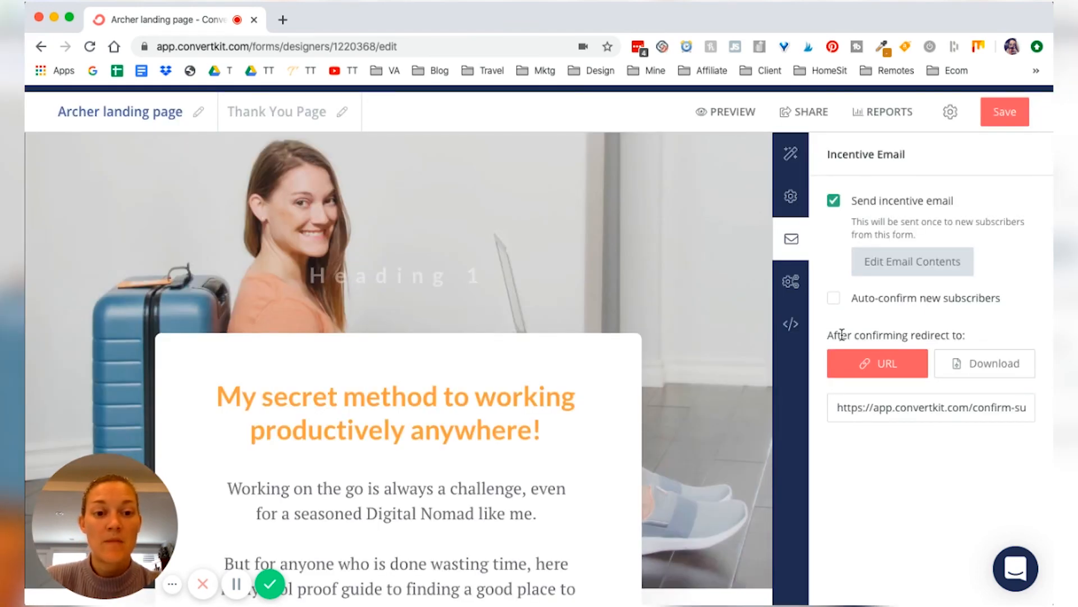
mouse_move(961, 392)
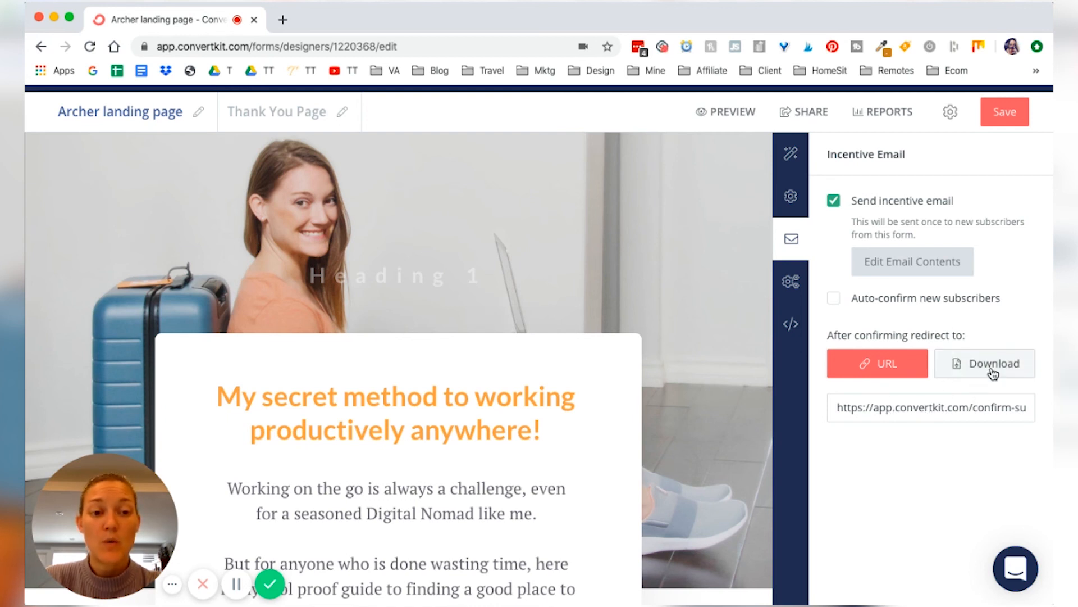
Try a download confirmation redirect, then keep it redirecting to a URL
click(985, 362)
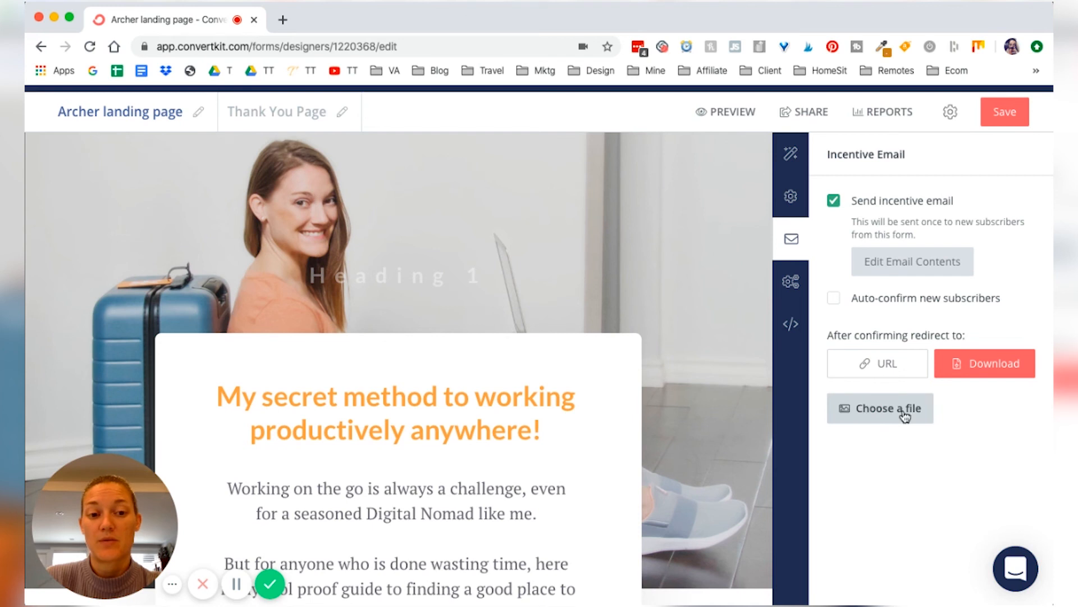
mouse_move(886, 473)
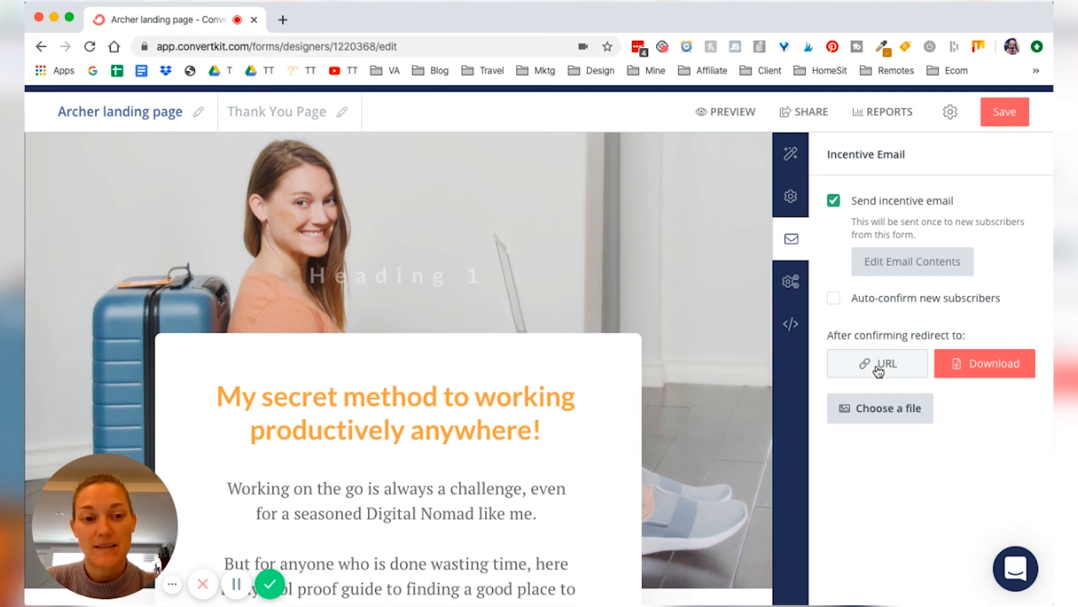
click(878, 362)
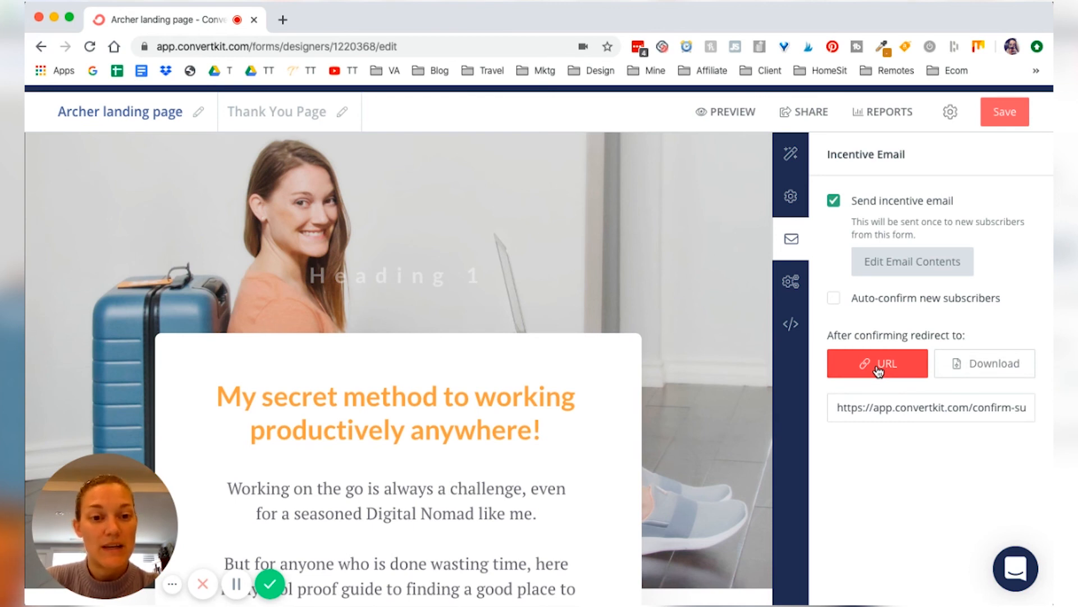
Enable 'Send subscriber to thank you page' in Advanced Settings, then move to SEO & Analytics
click(791, 281)
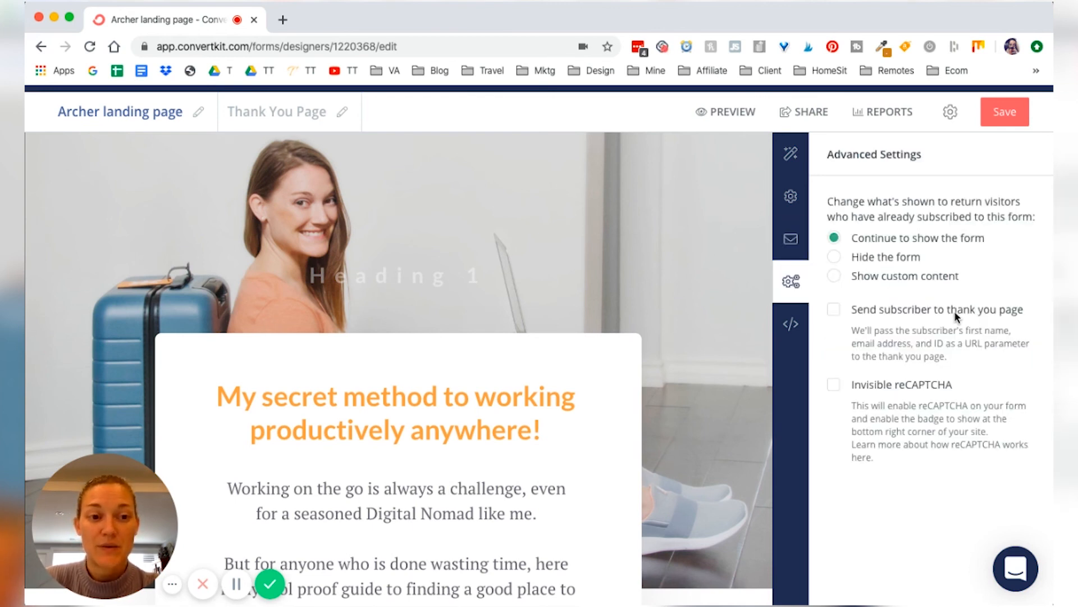
click(833, 309)
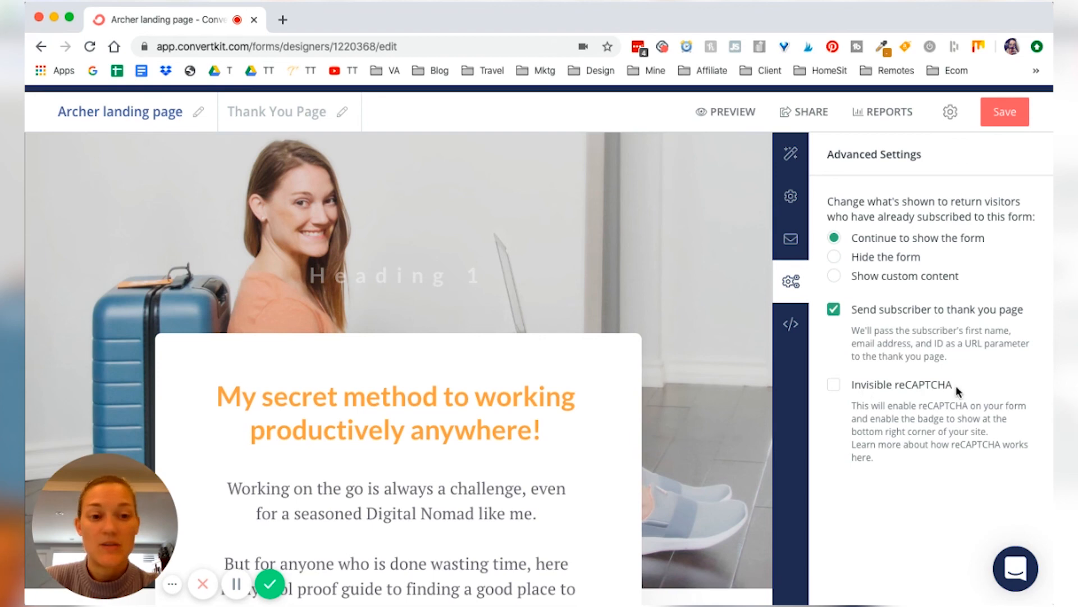
mouse_move(975, 397)
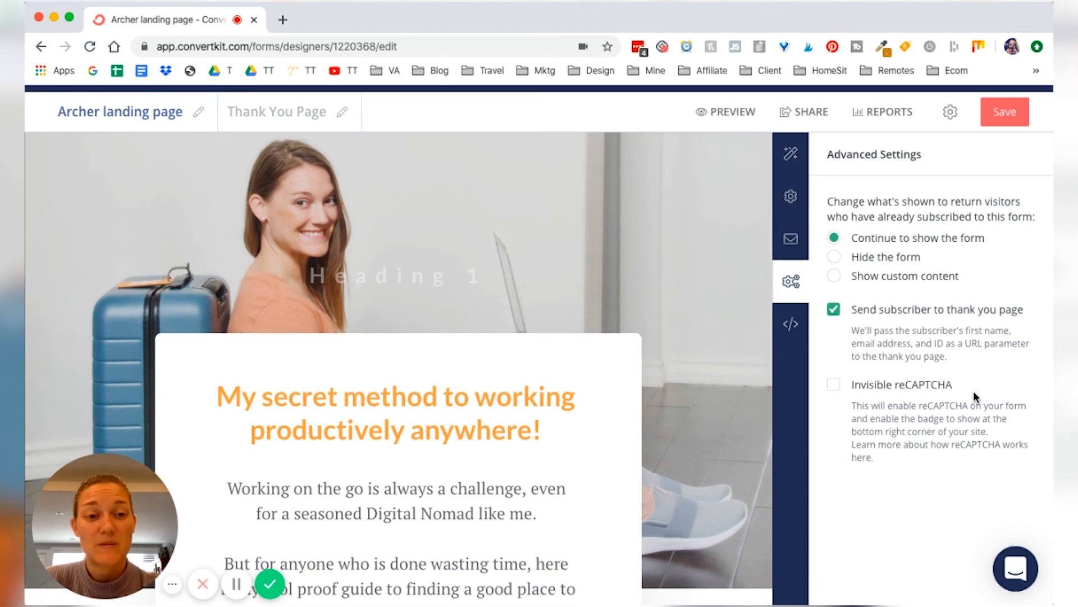
click(790, 323)
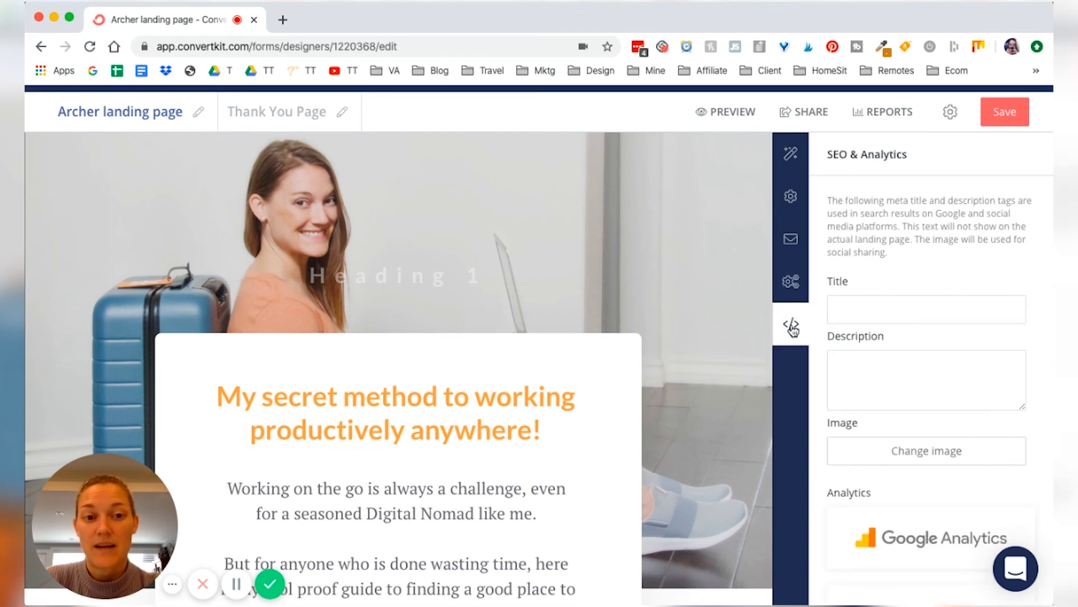
Preview the finished Archer landing page and save the form
scroll(down, 3)
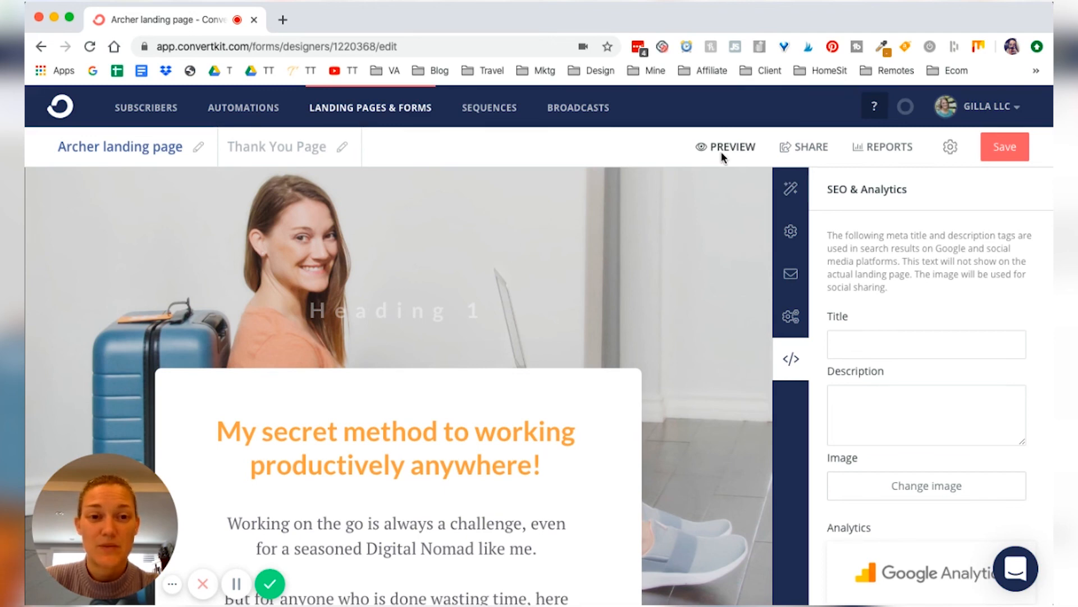
click(731, 146)
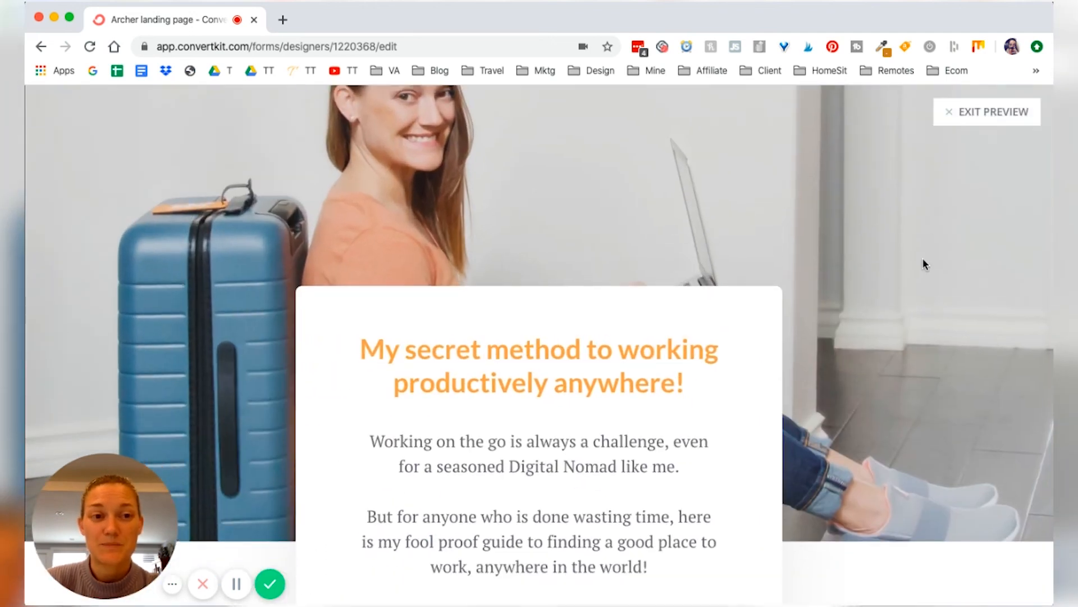
scroll(down, 3)
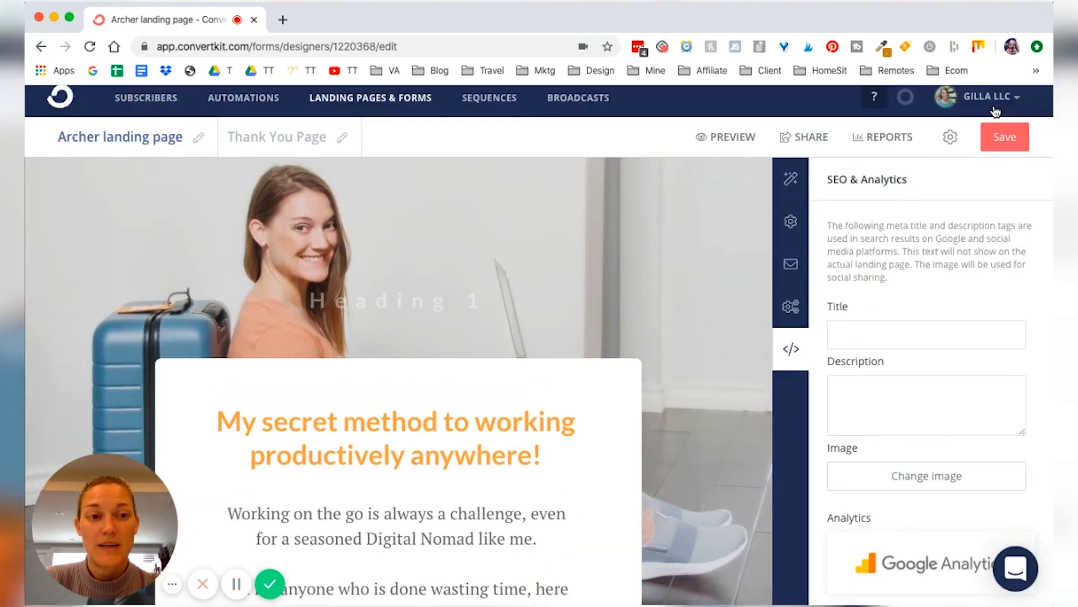
click(1004, 137)
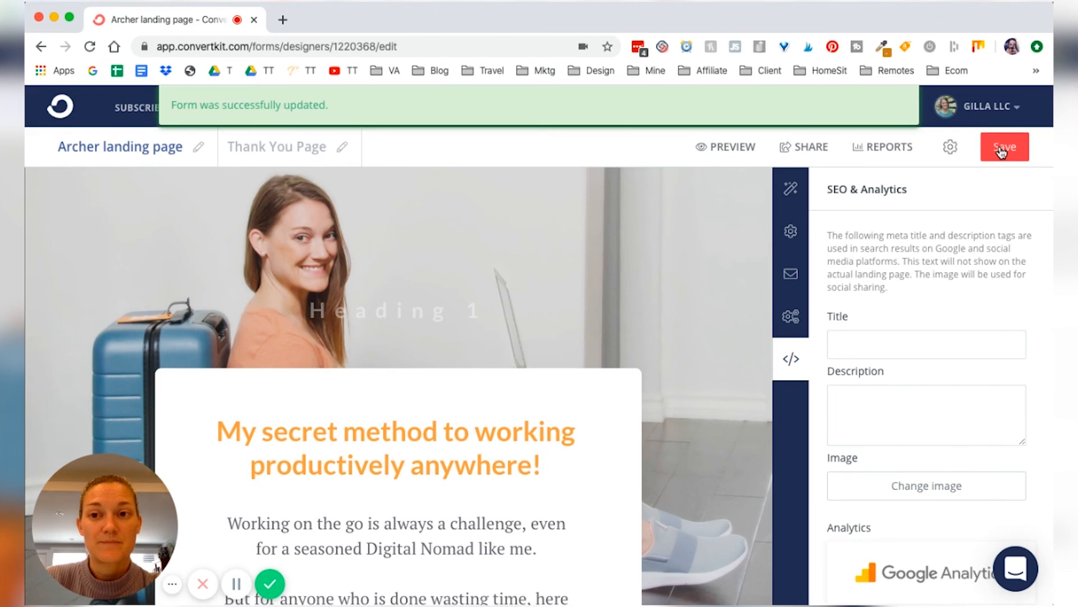